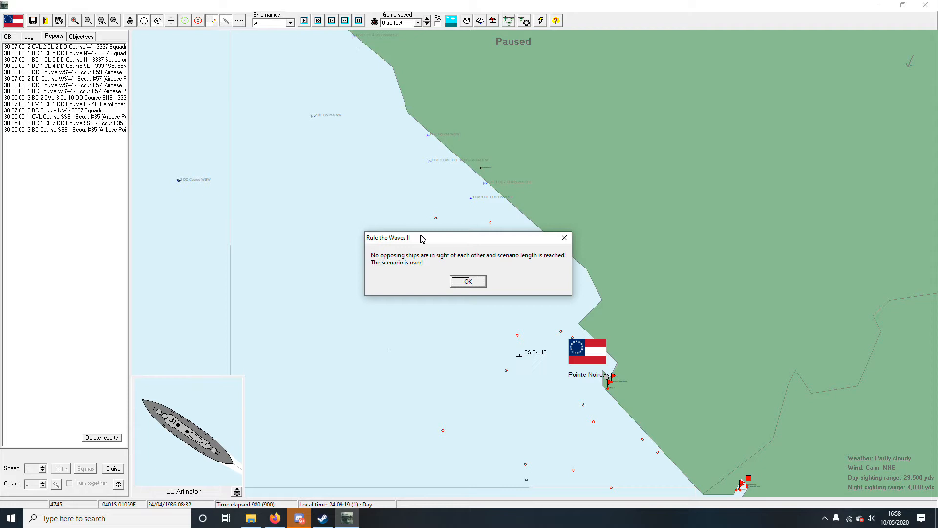
{"action": "mouse_move", "coordinate": [754, 476]}
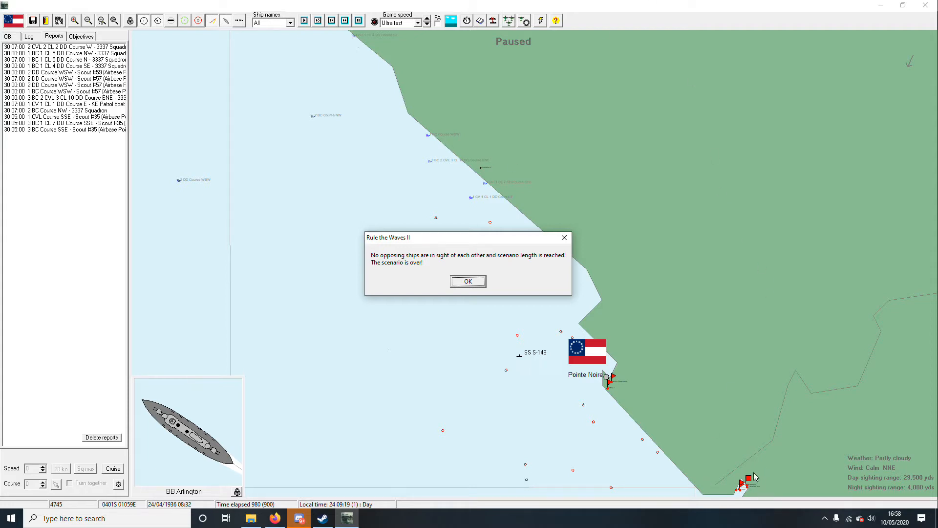
{"action": "mouse_move", "coordinate": [655, 388]}
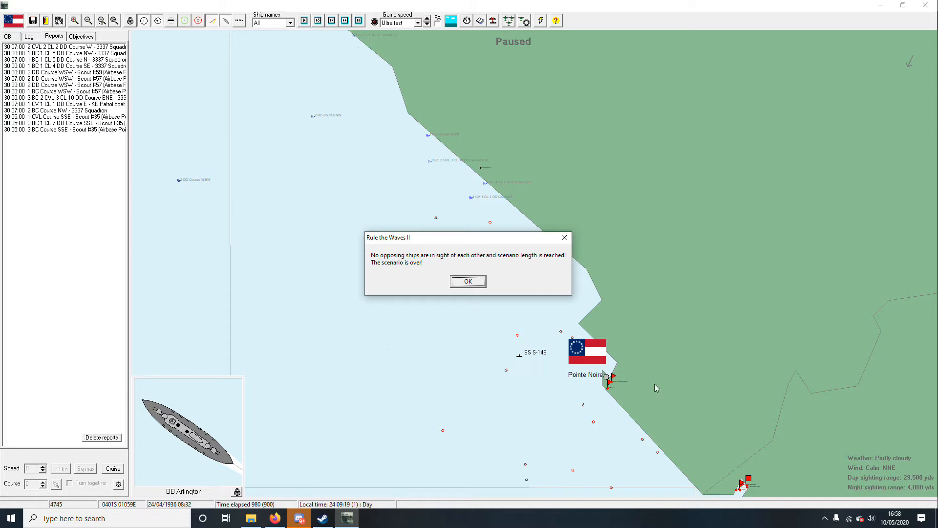
{"action": "mouse_move", "coordinate": [596, 335]}
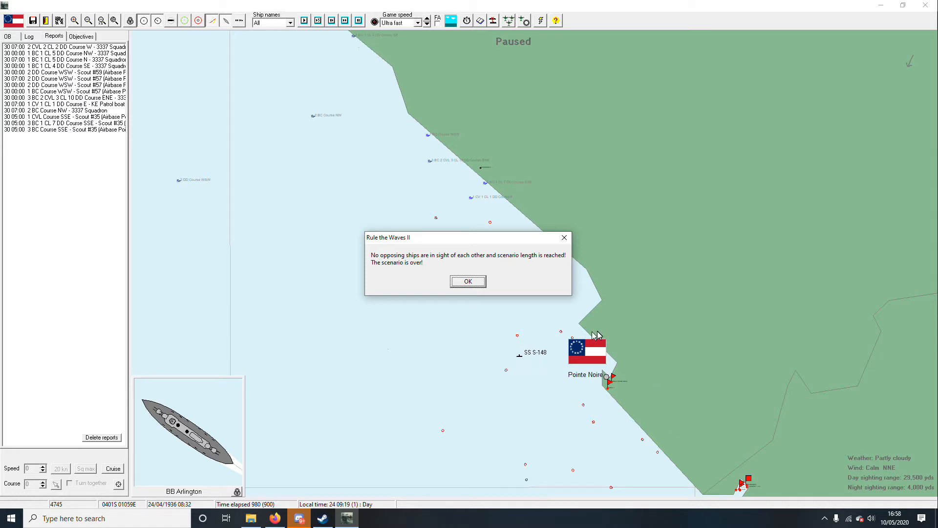
{"action": "mouse_move", "coordinate": [238, 41]}
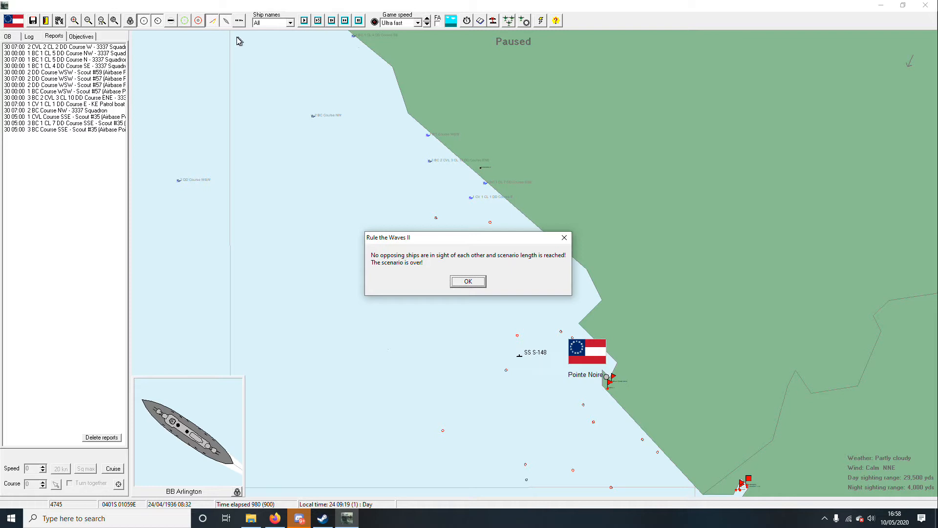
{"action": "mouse_move", "coordinate": [240, 56]}
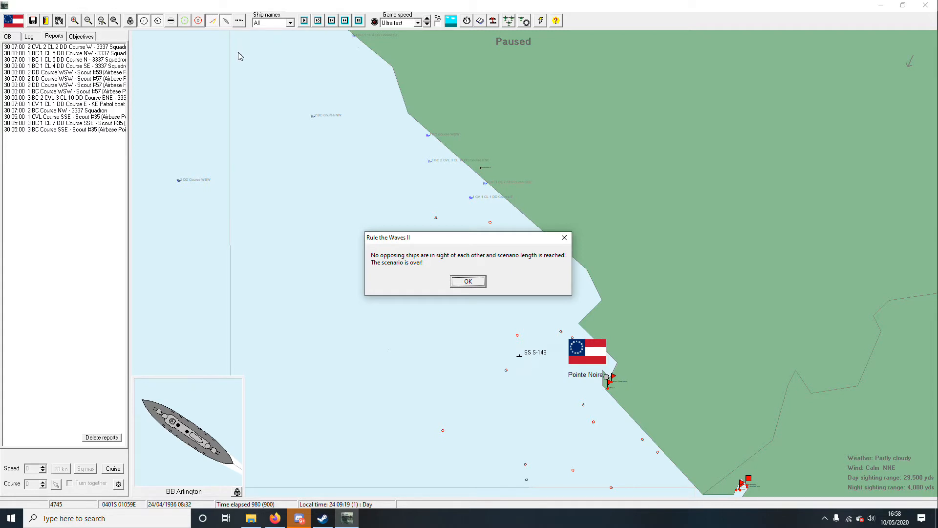
{"action": "mouse_move", "coordinate": [27, 144]}
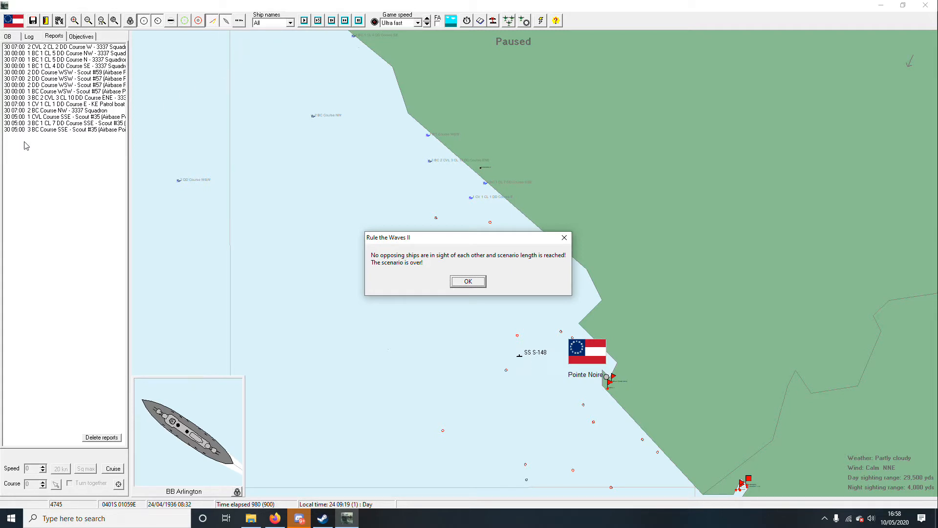
{"action": "mouse_move", "coordinate": [294, 471]}
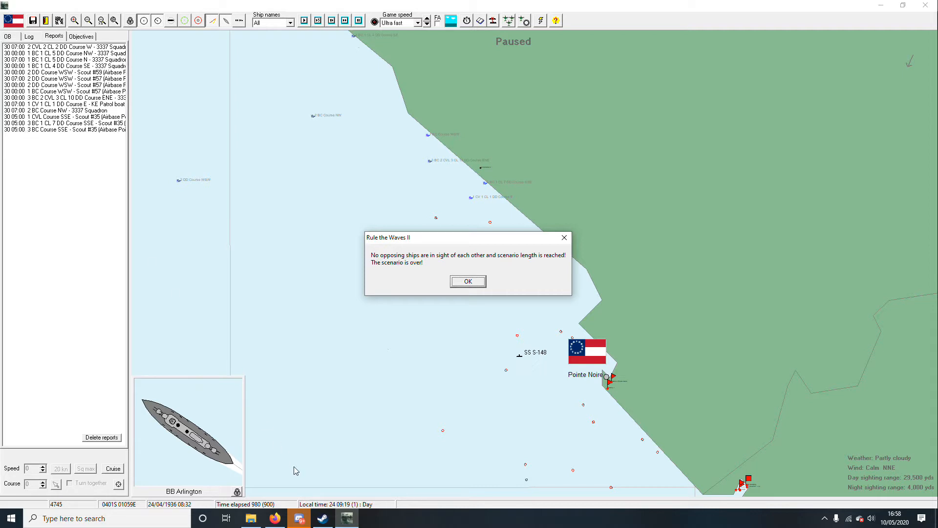
{"action": "mouse_move", "coordinate": [36, 147]}
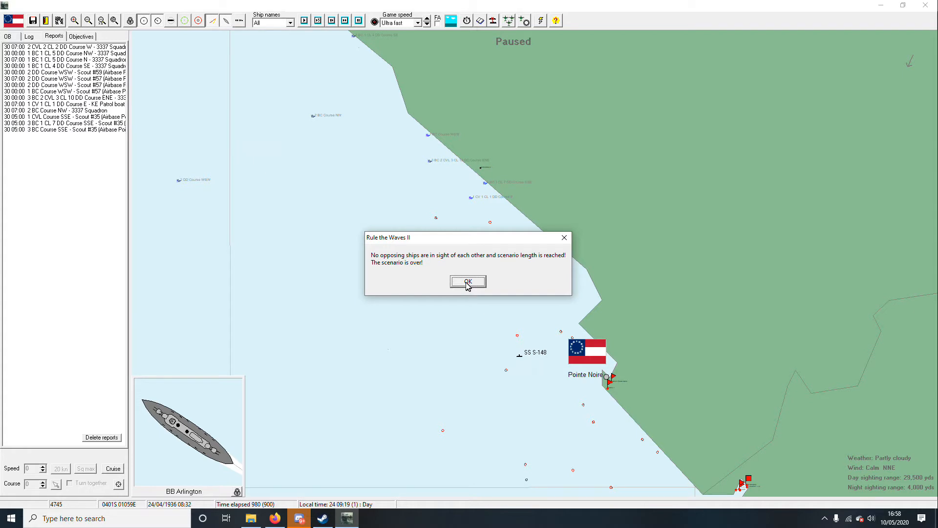
Dismiss the scenario-over notice, review the aircraft loss statistics, and move on to the ship results.
{"action": "left_click", "coordinate": [468, 281]}
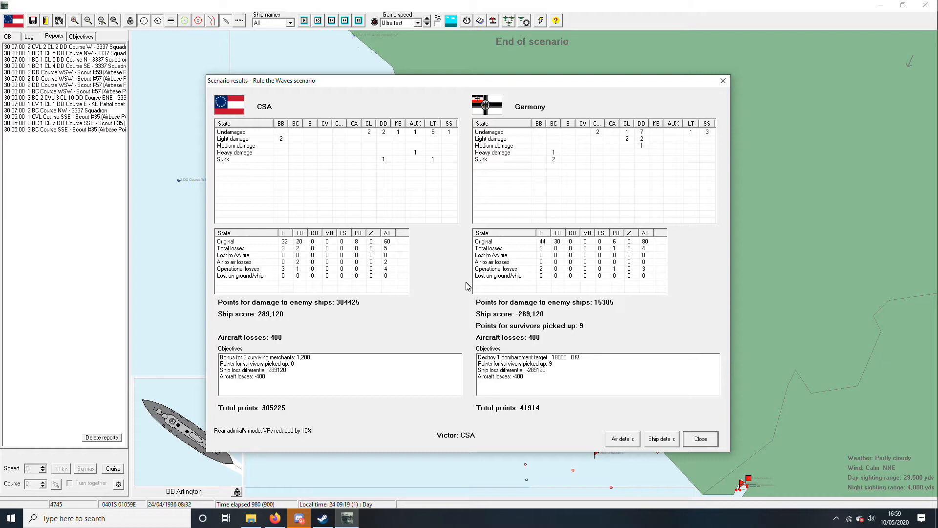
{"action": "left_click", "coordinate": [622, 439]}
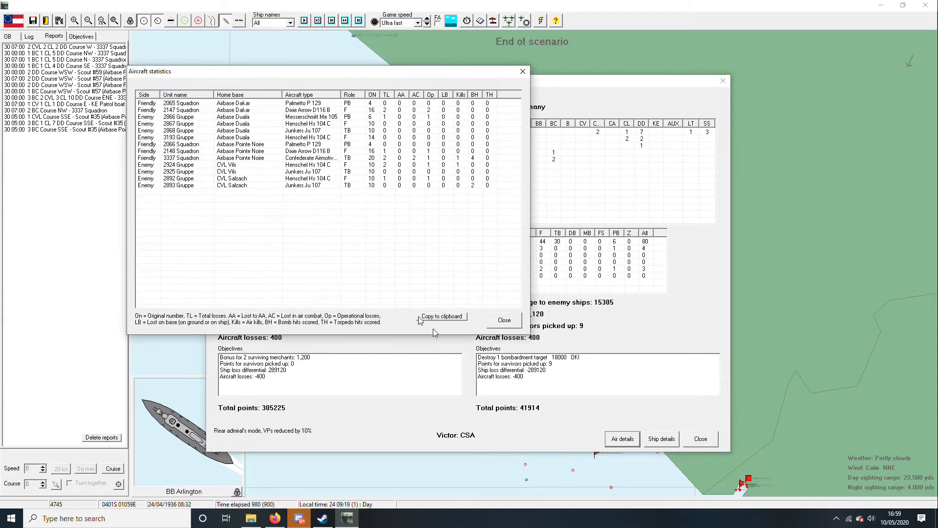
{"action": "mouse_move", "coordinate": [475, 100]}
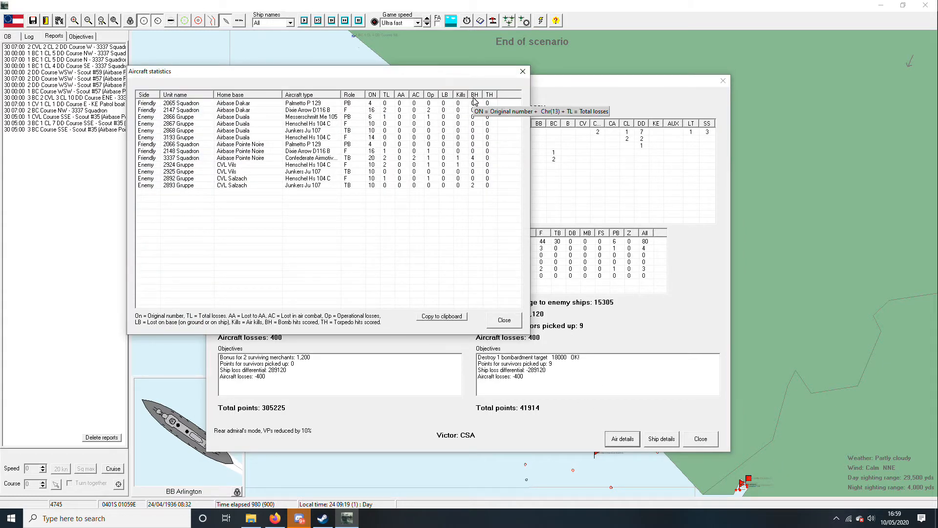
{"action": "mouse_move", "coordinate": [284, 331]}
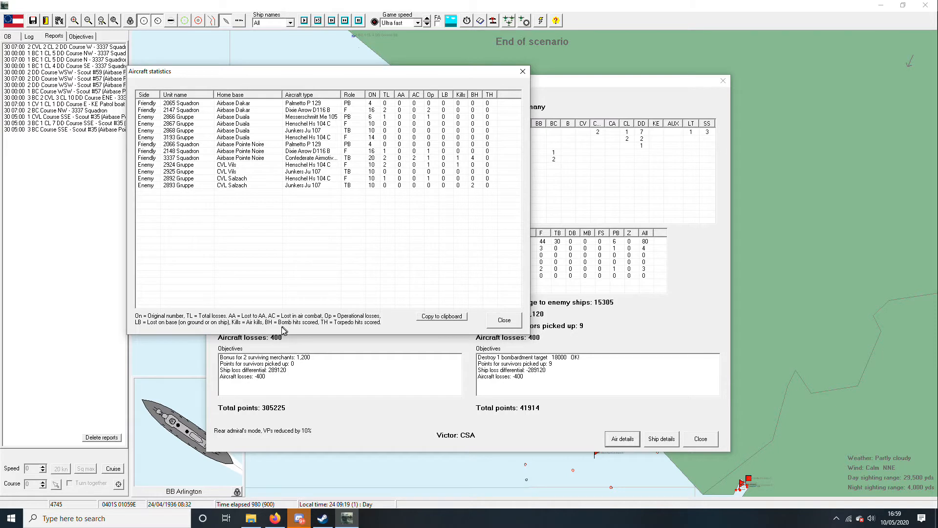
{"action": "mouse_move", "coordinate": [473, 190]}
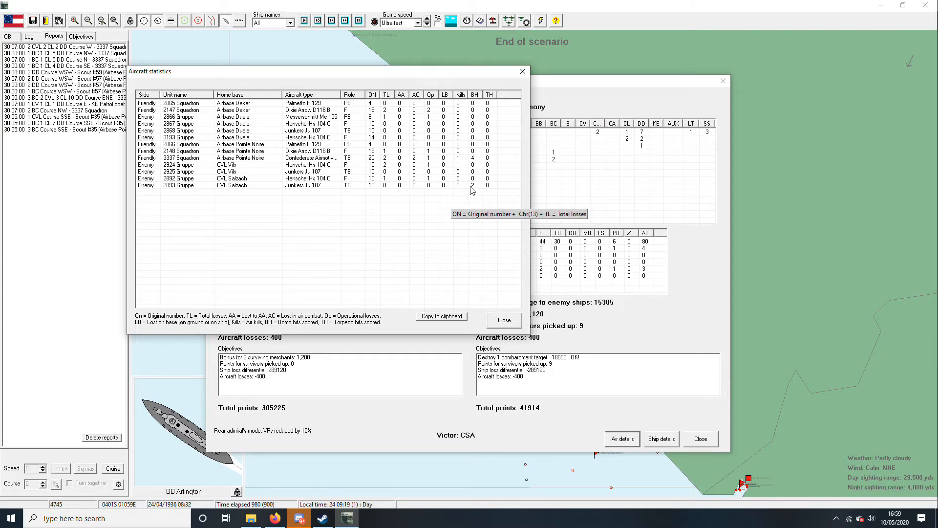
{"action": "mouse_move", "coordinate": [473, 159]}
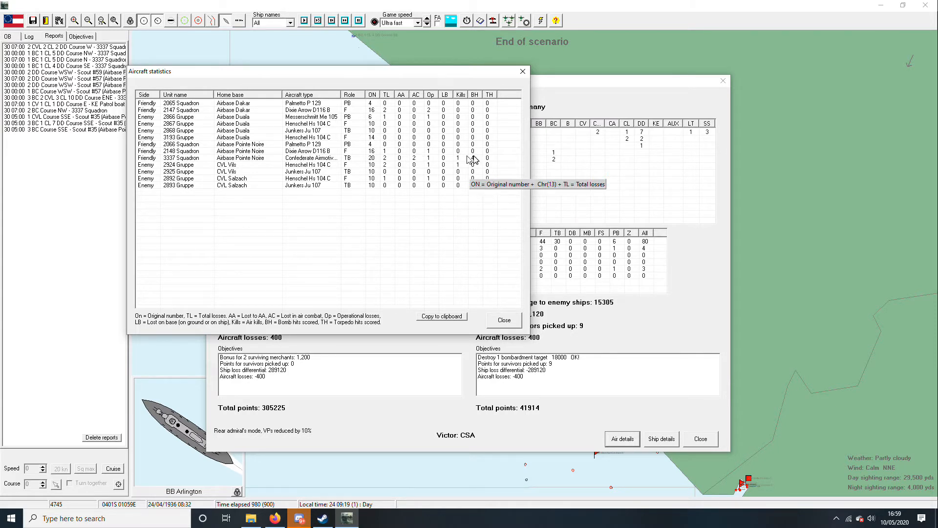
{"action": "mouse_move", "coordinate": [494, 112]}
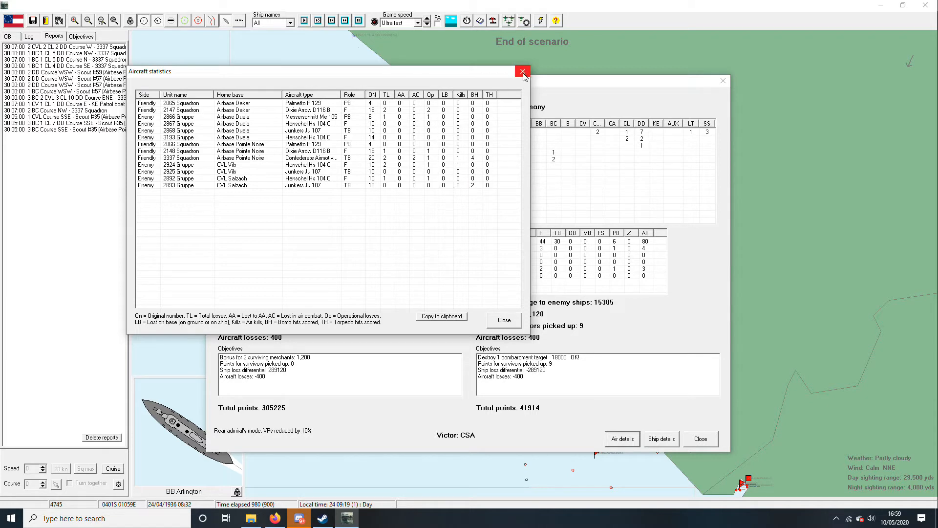
{"action": "mouse_move", "coordinate": [523, 71]}
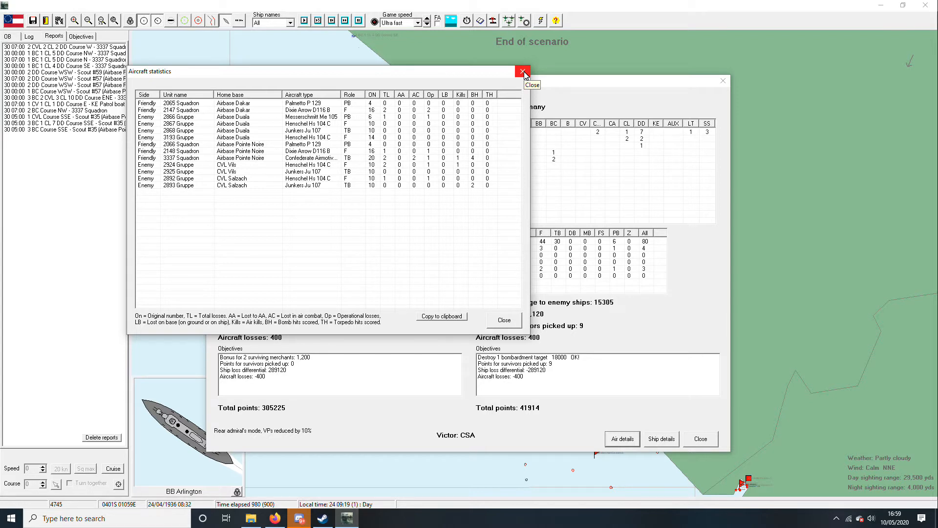
{"action": "mouse_move", "coordinate": [521, 71]}
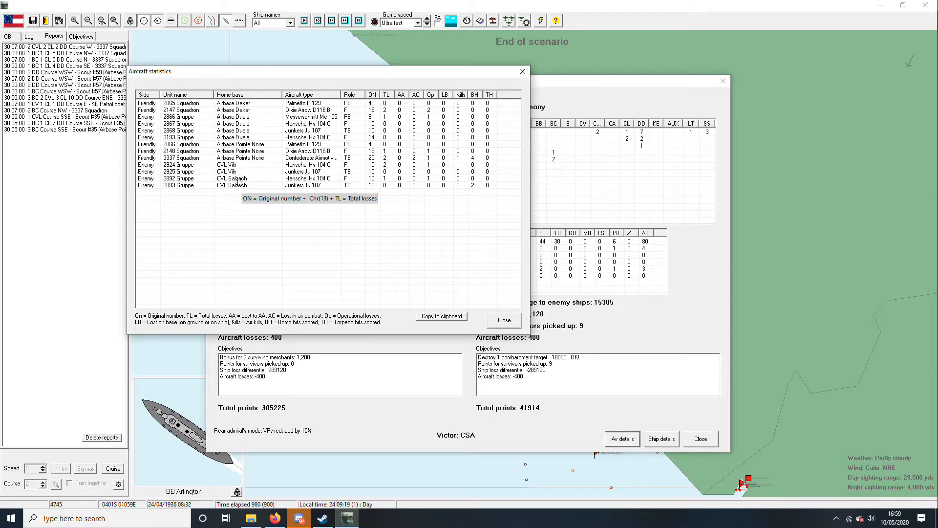
{"action": "left_click", "coordinate": [503, 319]}
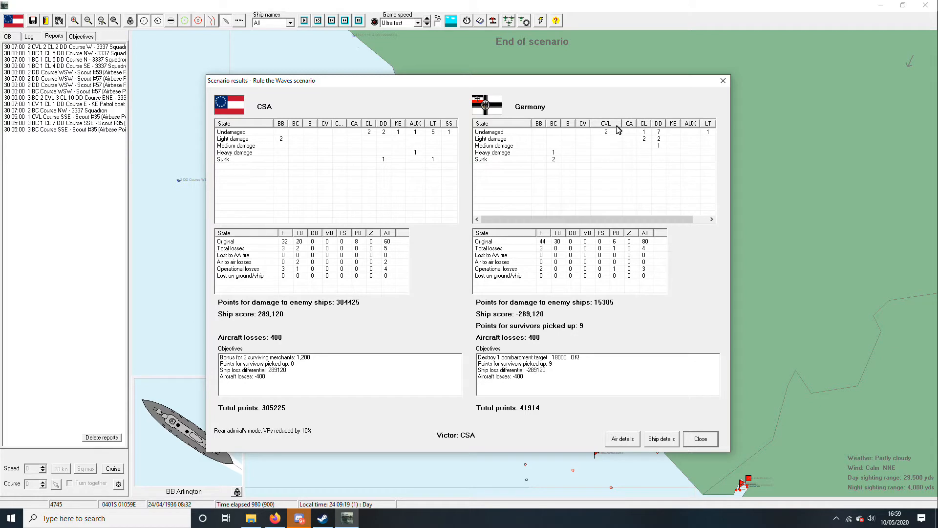
{"action": "mouse_move", "coordinate": [614, 138]}
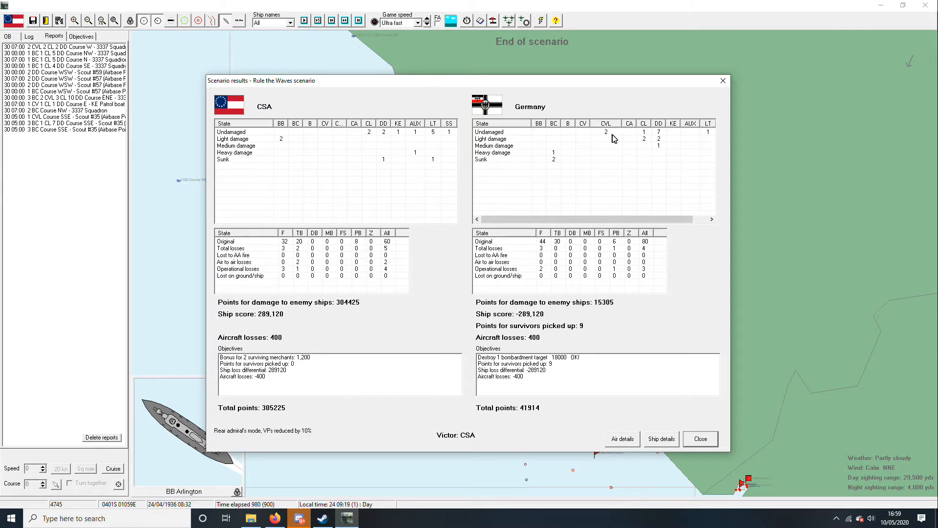
{"action": "mouse_move", "coordinate": [533, 151]}
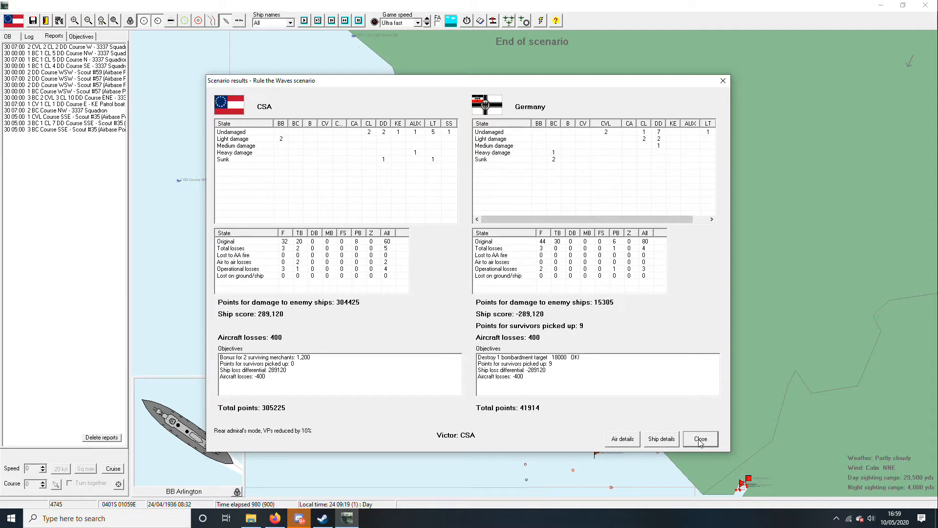
{"action": "left_click", "coordinate": [661, 439]}
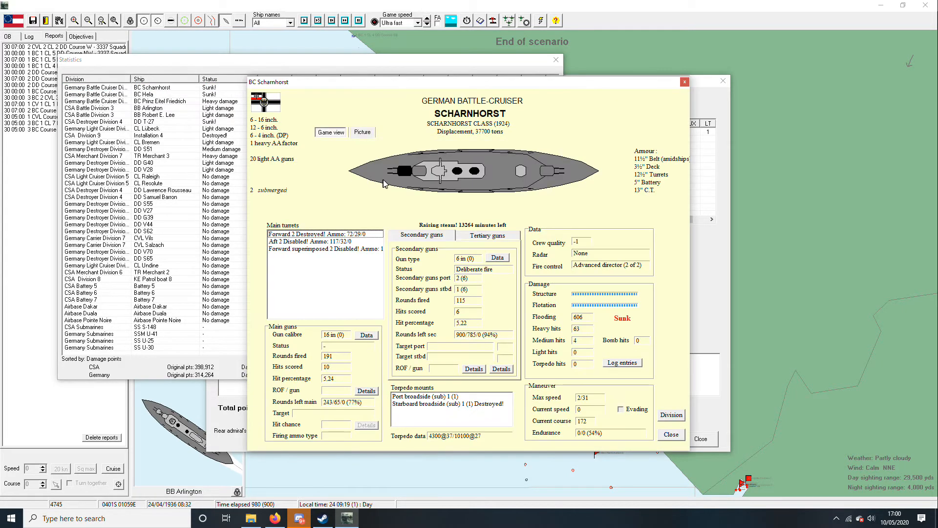
{"action": "mouse_move", "coordinate": [482, 180]}
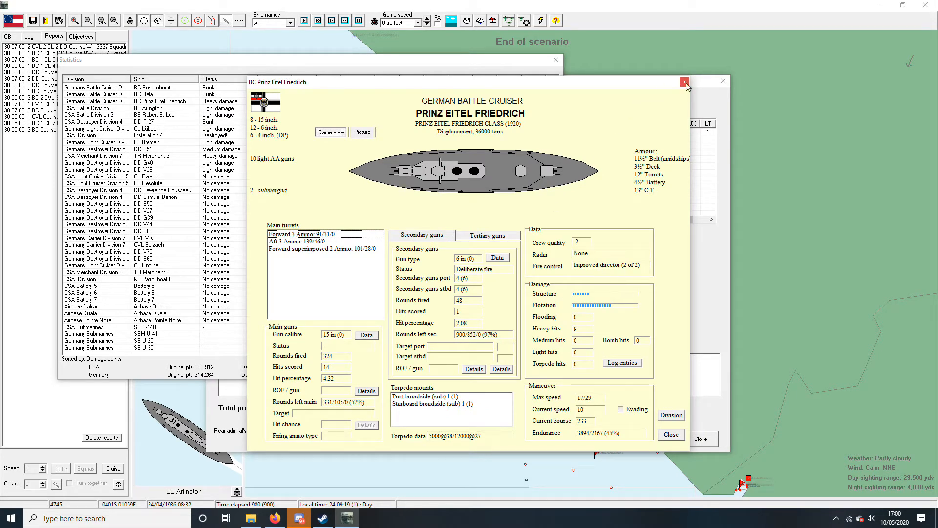
Close the Prinz Eitel Friedrich damage report.
{"action": "left_click", "coordinate": [685, 81]}
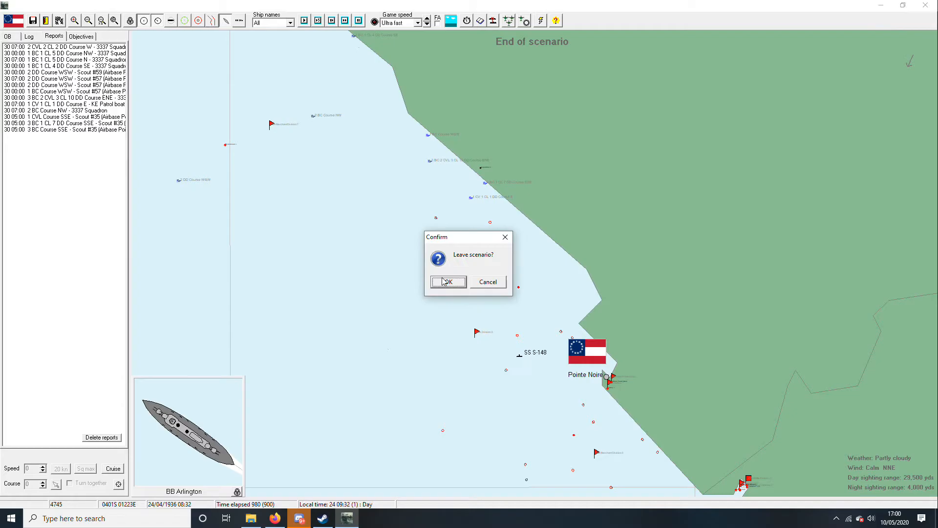
Leave the scenario, acknowledge the CS major victory and accept the suggested engagement name.
{"action": "left_click", "coordinate": [448, 281]}
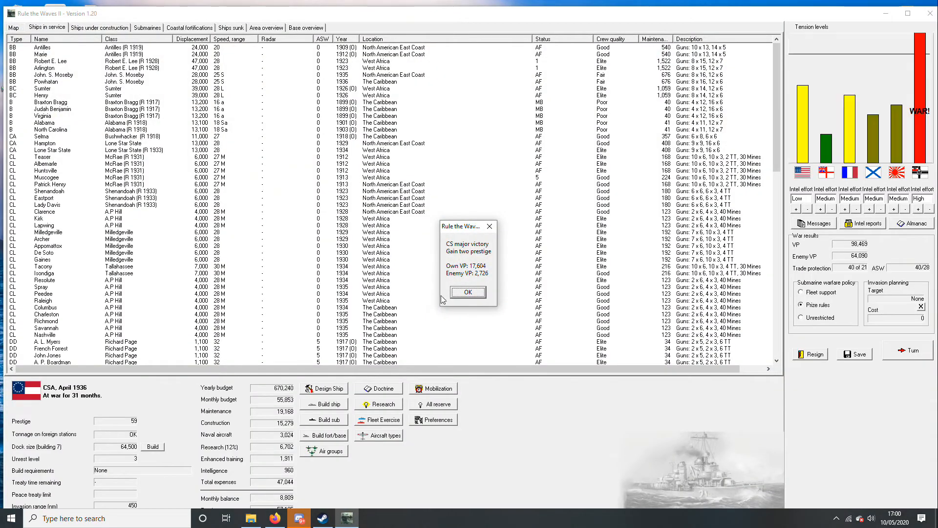
{"action": "left_click", "coordinate": [468, 293]}
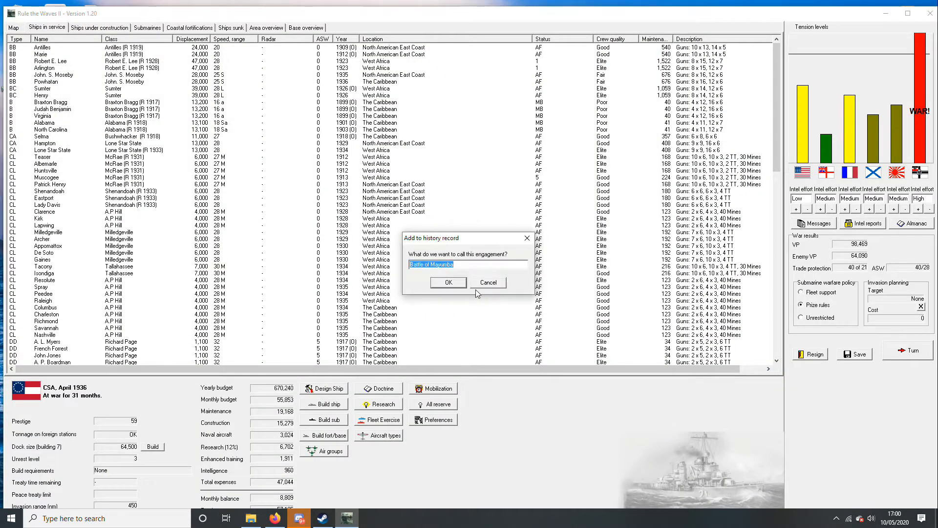
{"action": "left_click", "coordinate": [447, 282]}
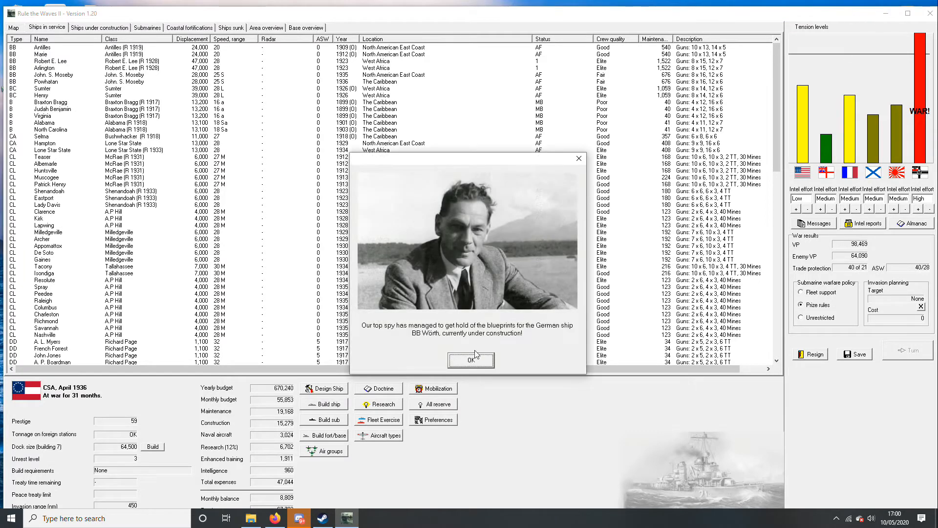
Dismiss the blueprint, Poseritz and gun-duel sinking reports and close the submarine warfare summary.
{"action": "left_click", "coordinate": [471, 359]}
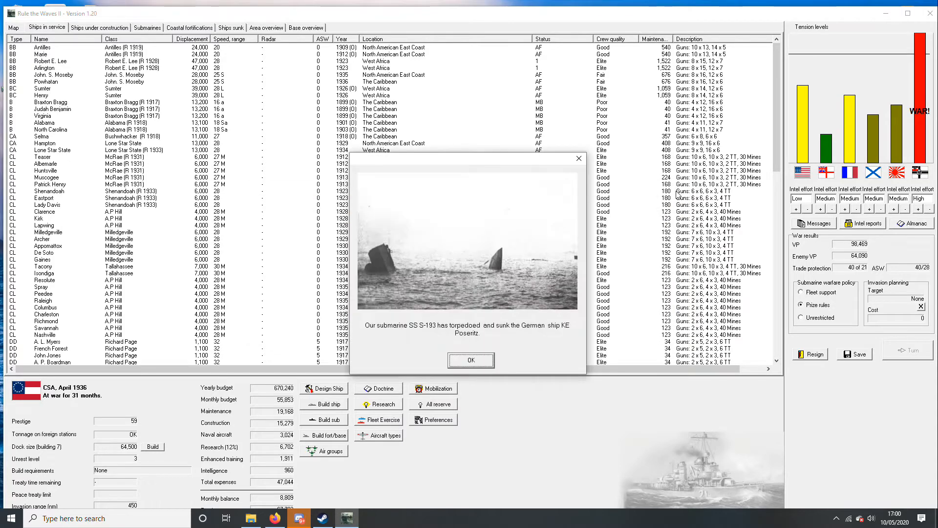
{"action": "left_click", "coordinate": [470, 360]}
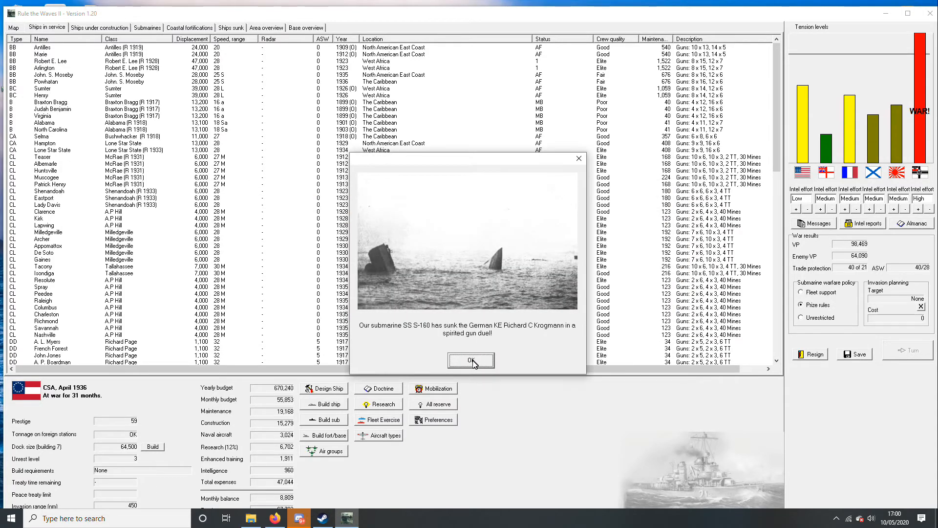
{"action": "left_click", "coordinate": [470, 361]}
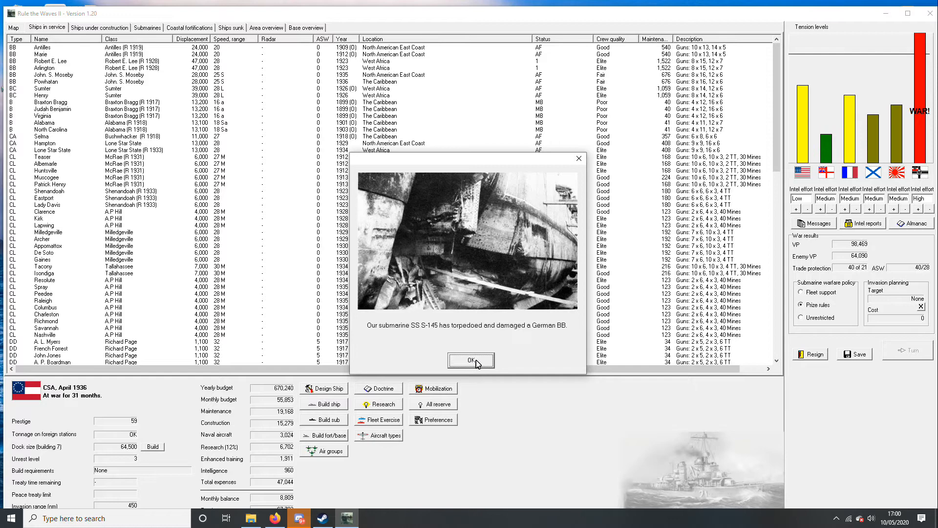
{"action": "left_click", "coordinate": [470, 360]}
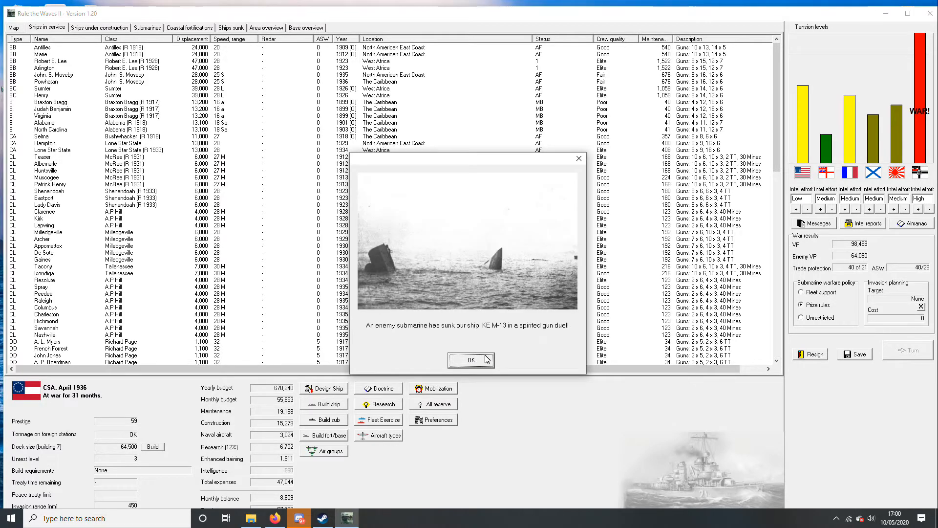
{"action": "left_click", "coordinate": [470, 360]}
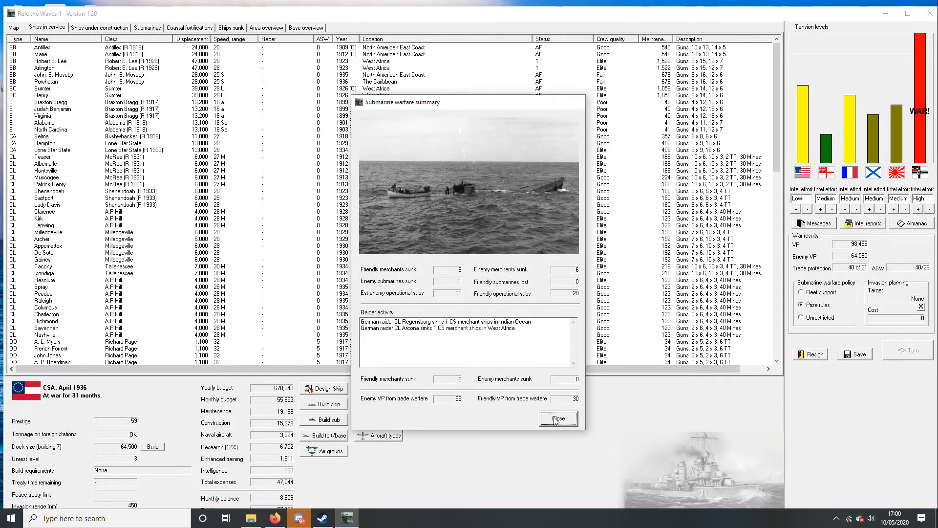
{"action": "left_click", "coordinate": [557, 418]}
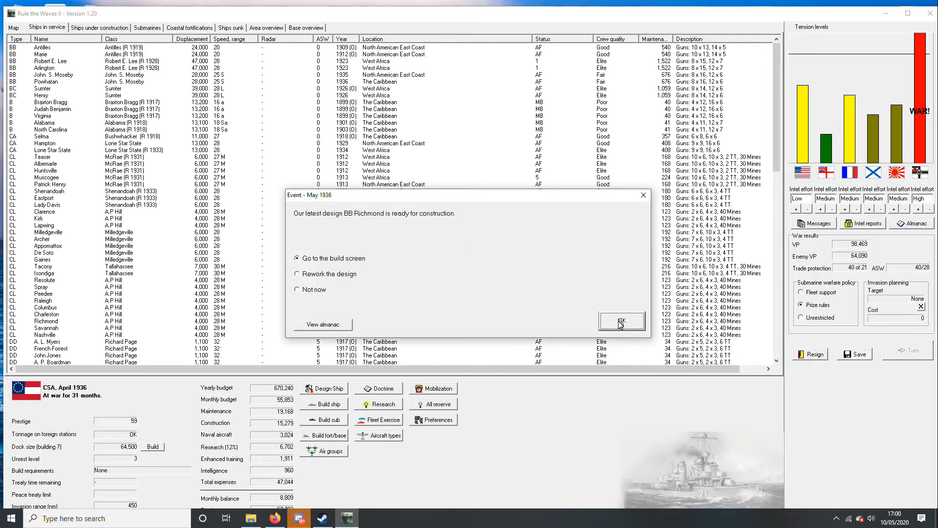
Start building the new Richmond design, try a suggested name and dismiss the name-in-use warning.
{"action": "left_click", "coordinate": [620, 320]}
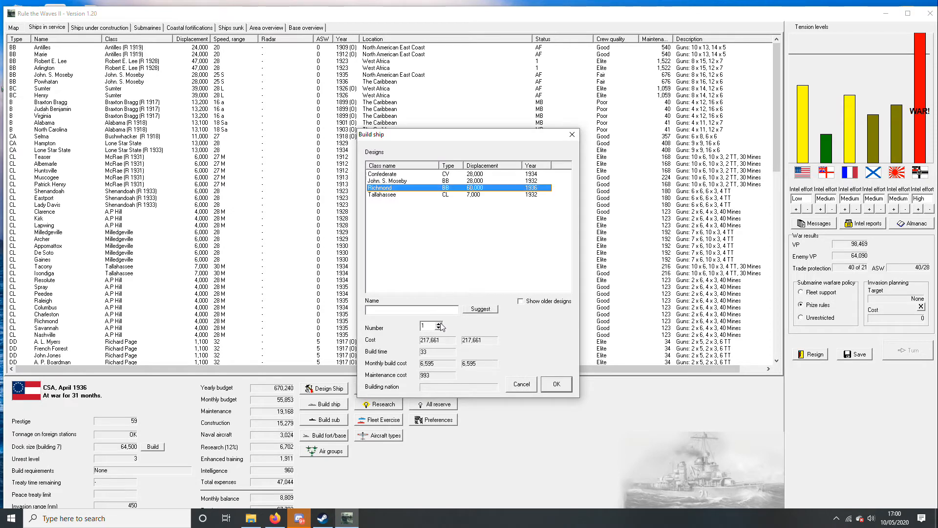
{"action": "mouse_move", "coordinate": [473, 327]}
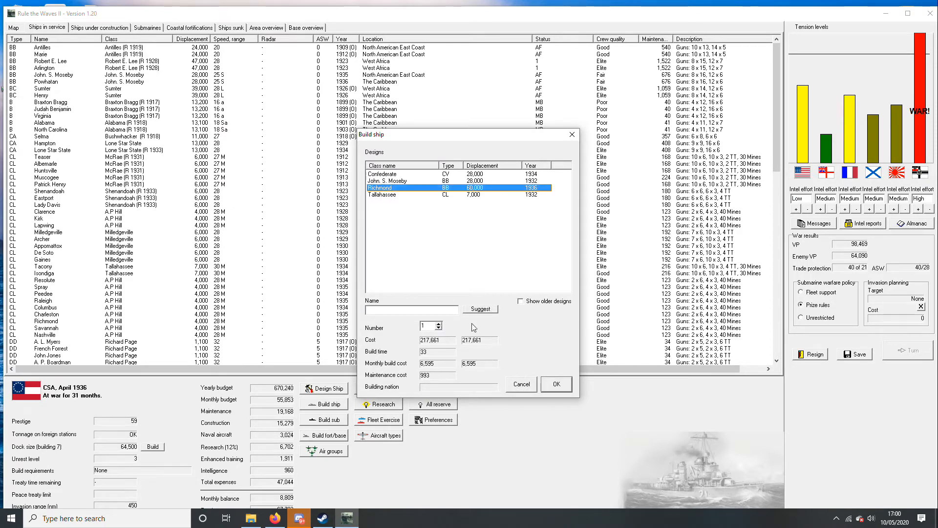
{"action": "left_click", "coordinate": [479, 309]}
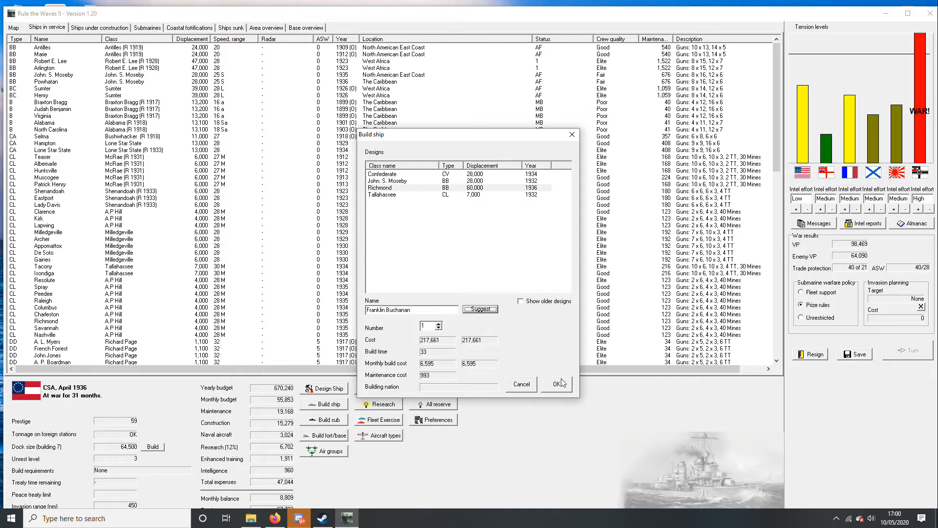
{"action": "triple_click", "coordinate": [412, 309]}
{"action": "type", "text": "City of Richmond"}
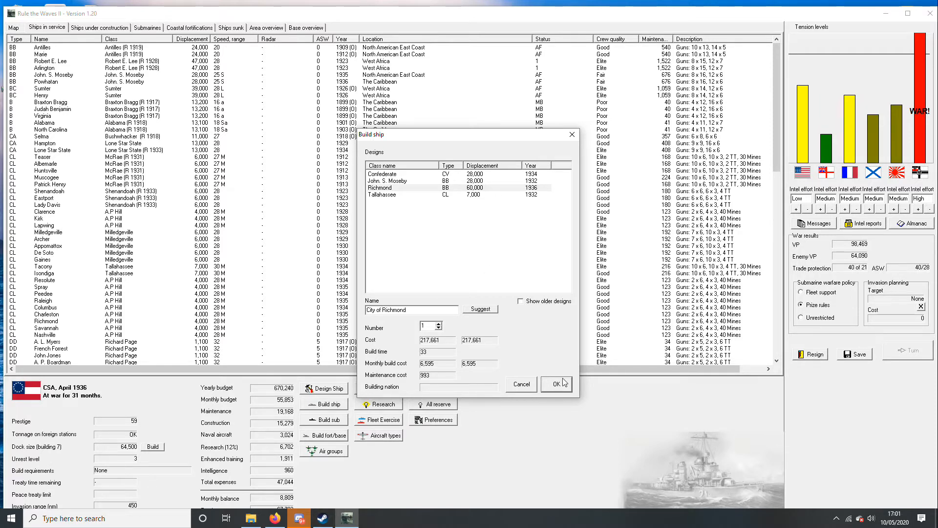
{"action": "left_click", "coordinate": [556, 383]}
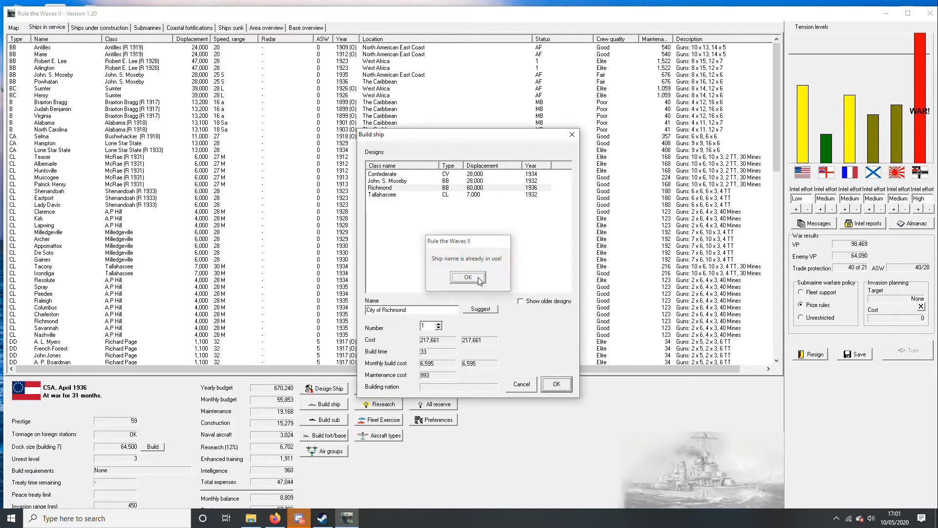
{"action": "left_click", "coordinate": [468, 277]}
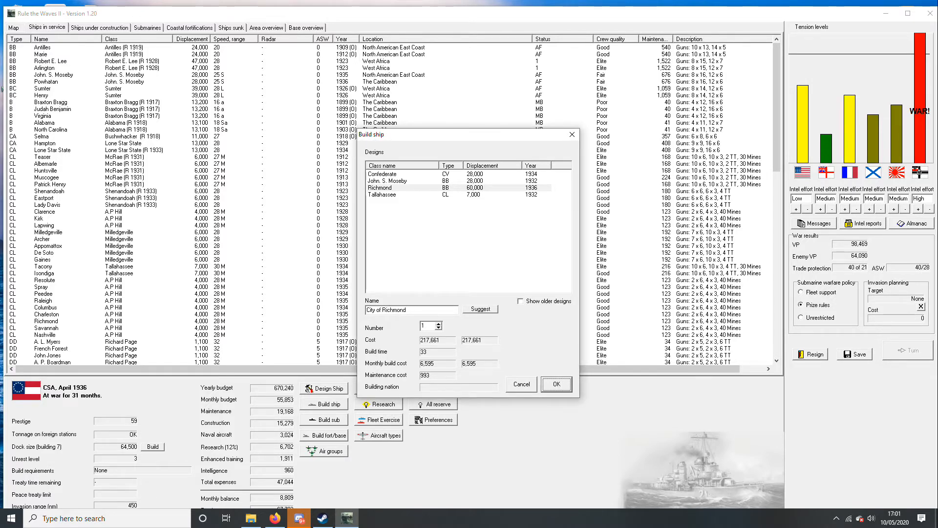
{"action": "mouse_move", "coordinate": [428, 193]}
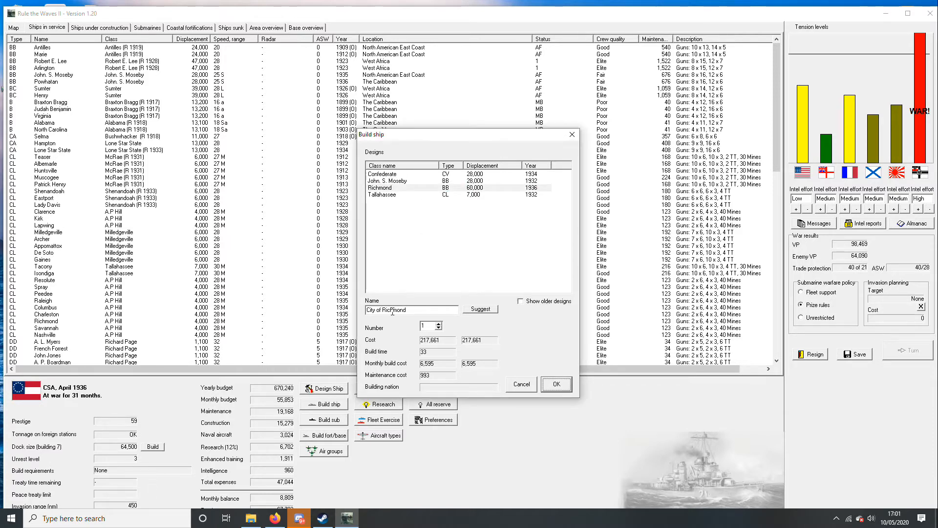
{"action": "mouse_move", "coordinate": [463, 257]}
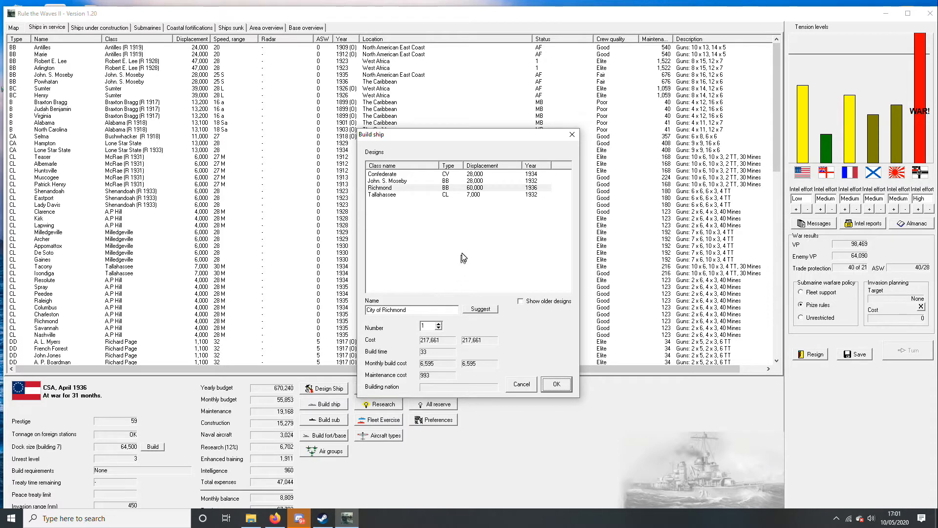
{"action": "mouse_move", "coordinate": [422, 309]}
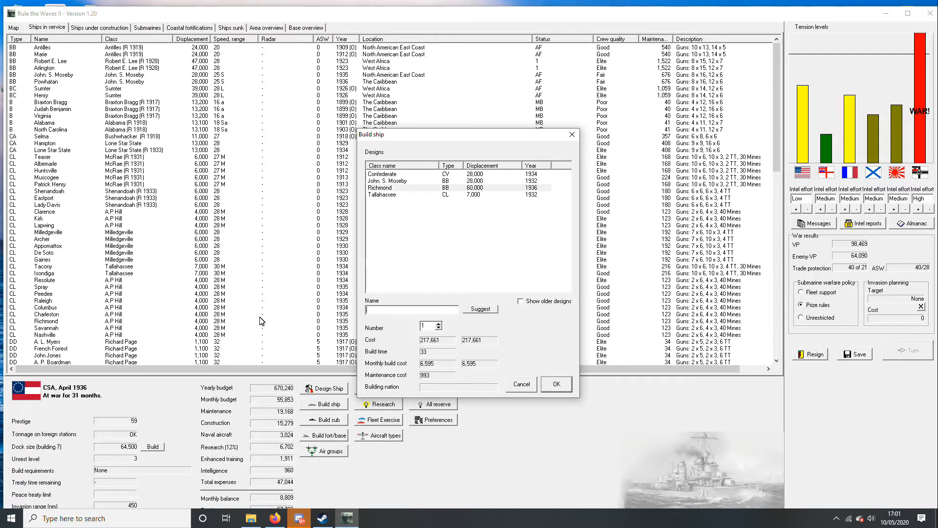
Name the battleship Manassas and order it.
{"action": "type", "text": "Manas"}
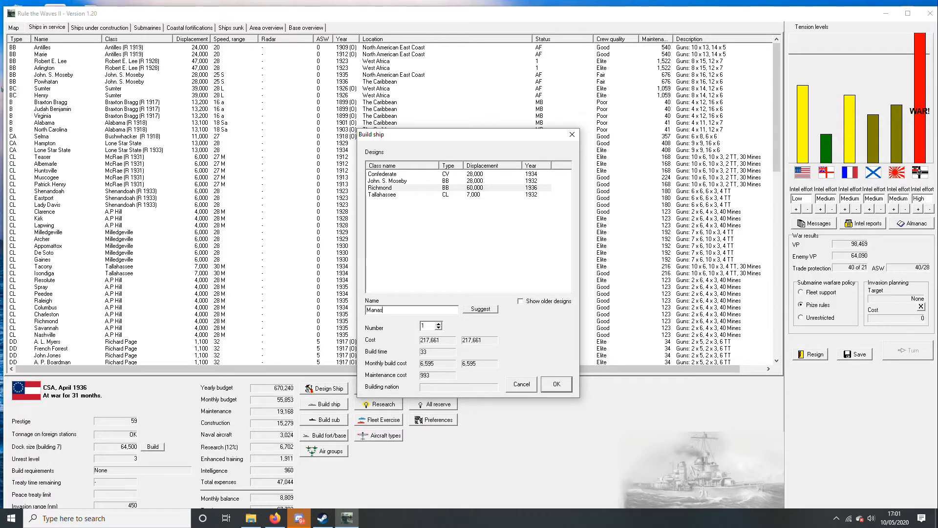
{"action": "type", "text": "as"}
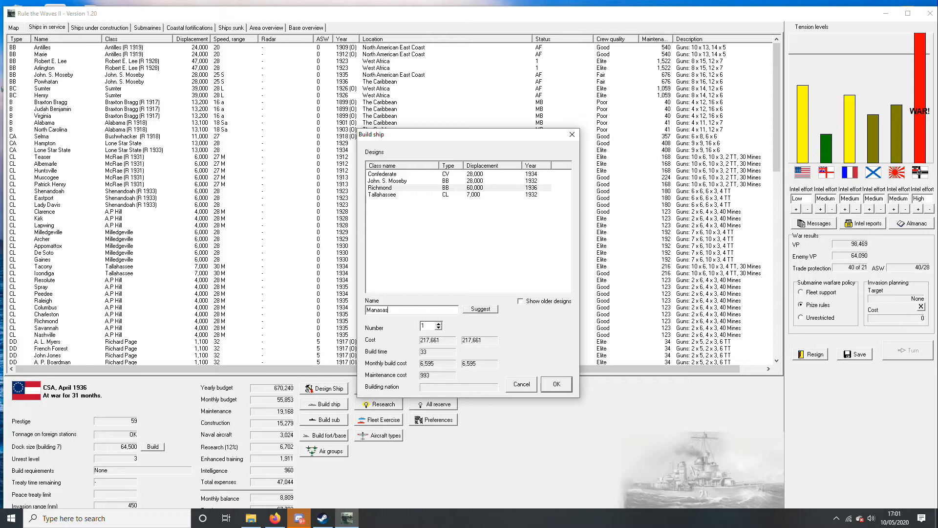
{"action": "mouse_move", "coordinate": [260, 320]}
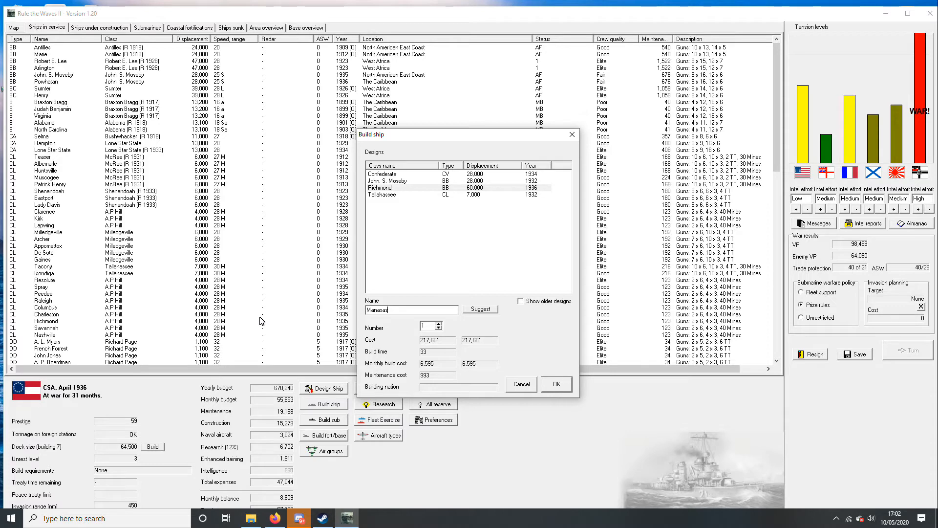
{"action": "key", "text": "Backspace"}
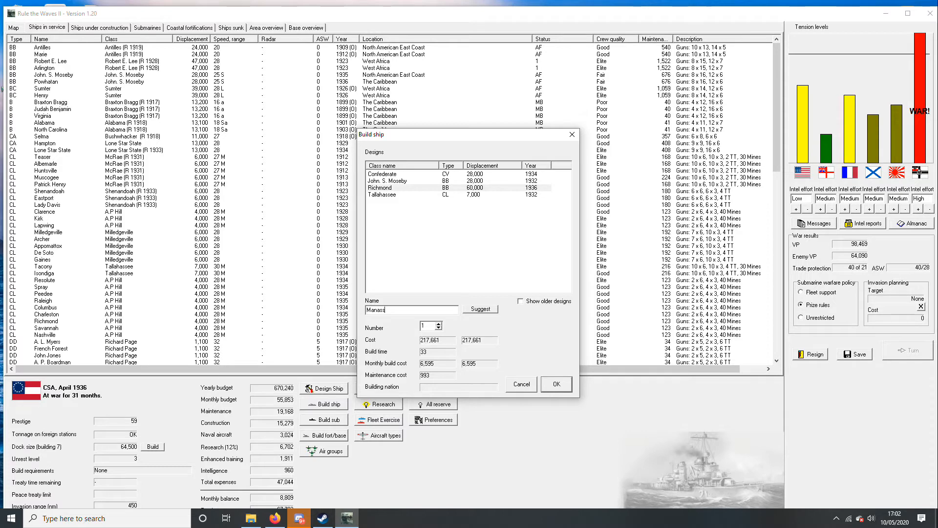
{"action": "type", "text": "as"}
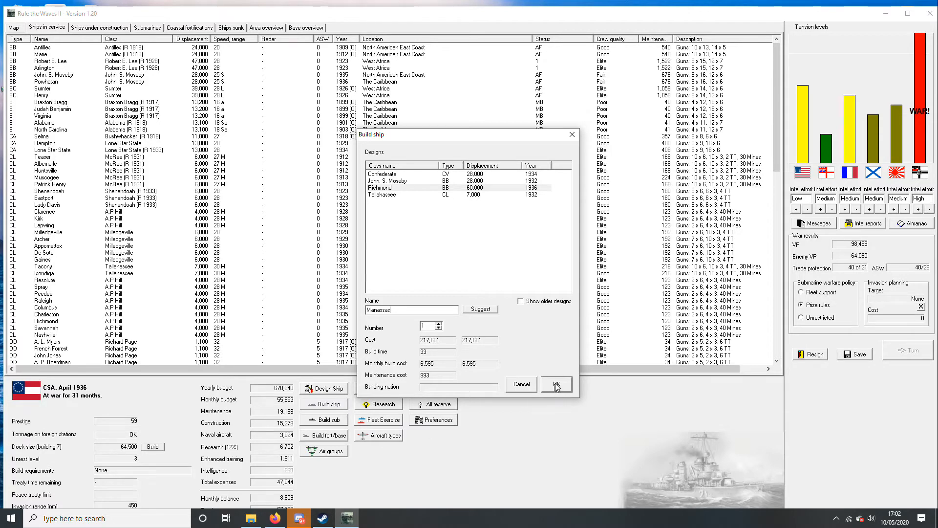
{"action": "left_click", "coordinate": [555, 384]}
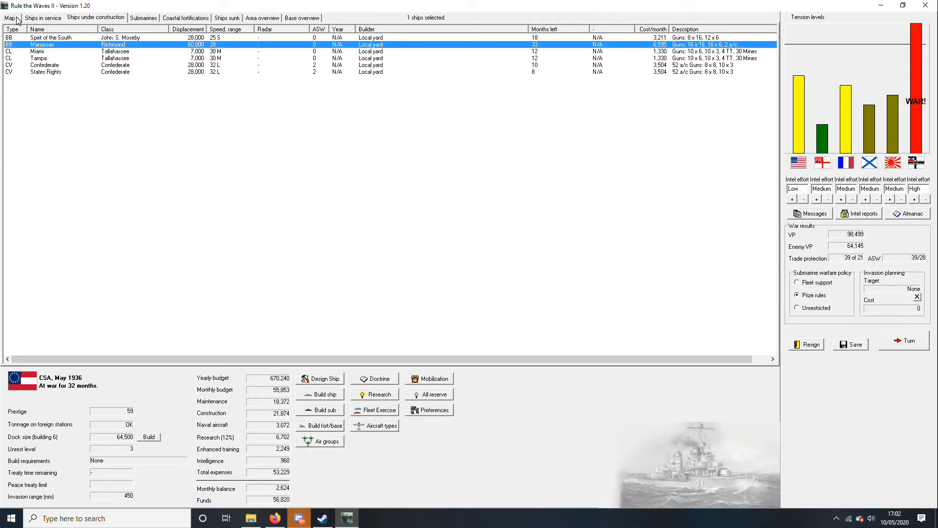
Review the ships in service sorted by name, then return to the world map.
{"action": "left_click", "coordinate": [42, 18]}
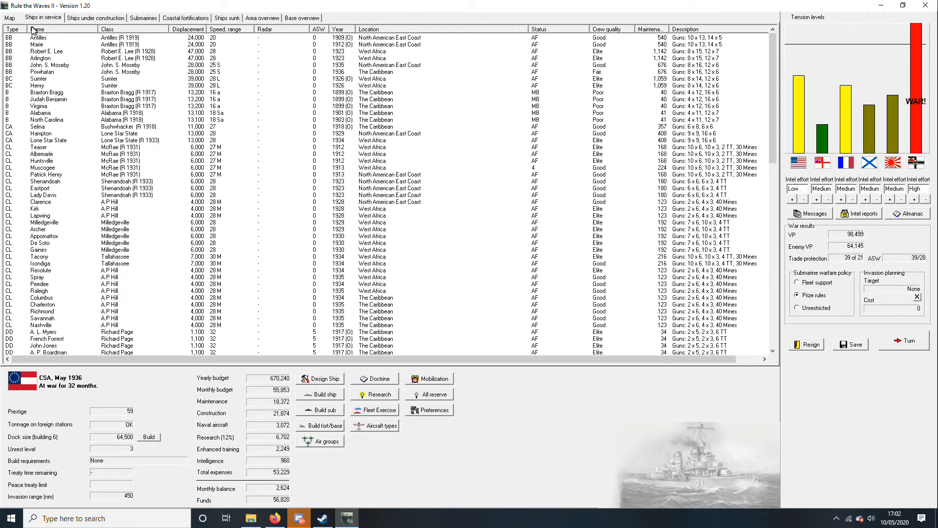
{"action": "left_click", "coordinate": [38, 29]}
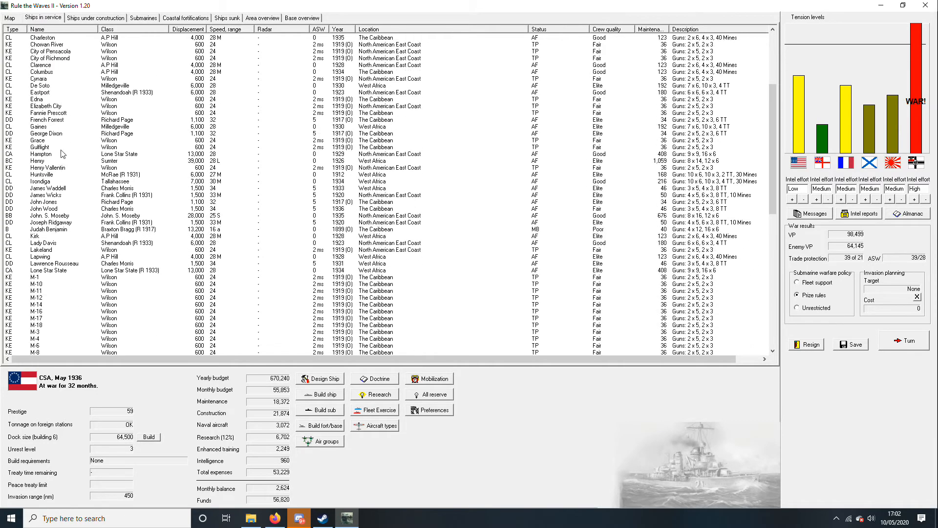
{"action": "scroll", "scroll_direction": "down", "scroll_amount": 3}
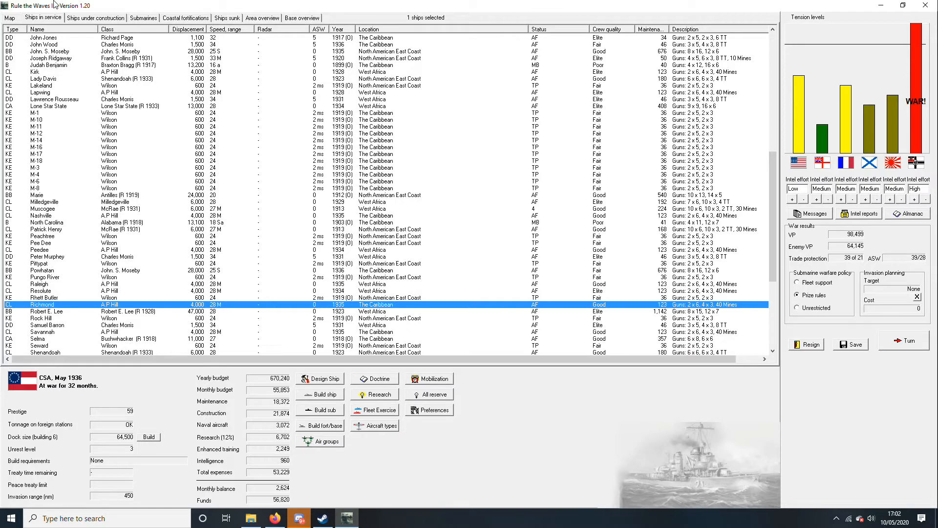
{"action": "left_click", "coordinate": [9, 17]}
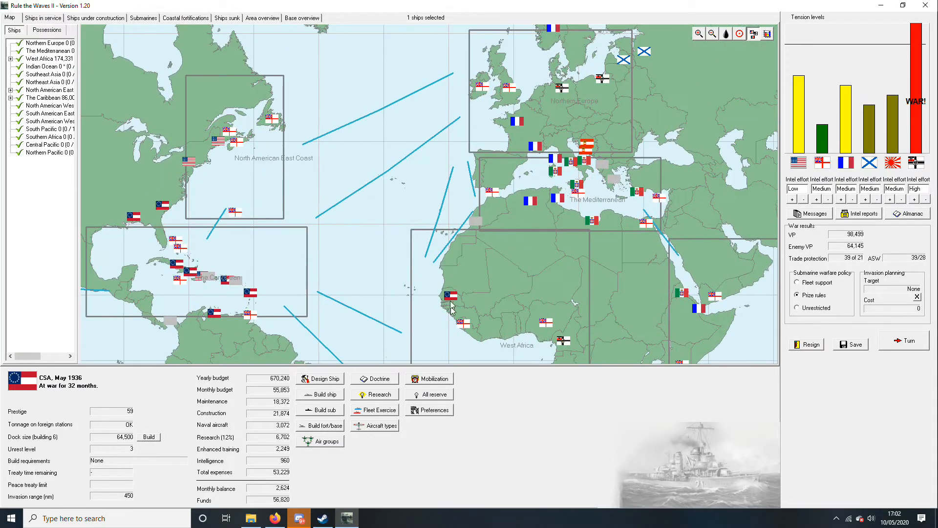
{"action": "mouse_move", "coordinate": [377, 328]}
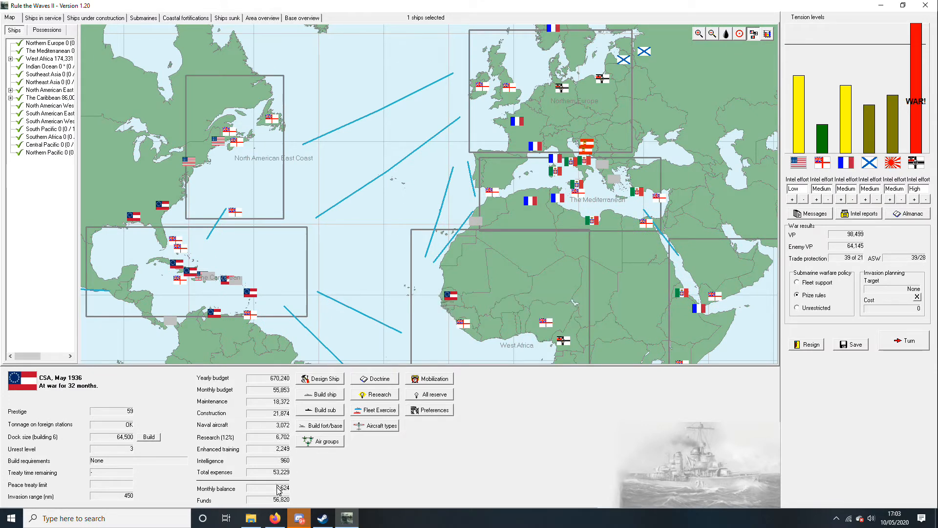
{"action": "left_click", "coordinate": [42, 17]}
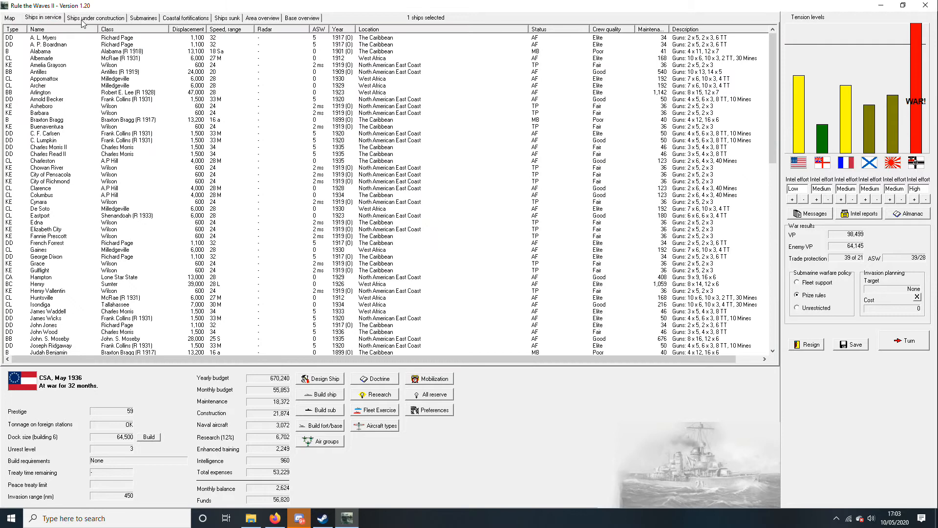
{"action": "left_click", "coordinate": [9, 18]}
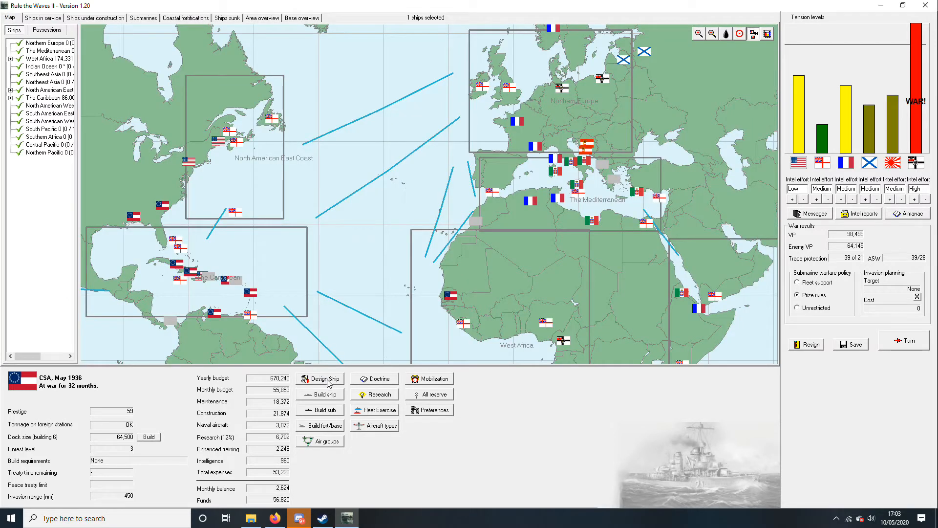
Order another Confederate-class carrier and return to the world map.
{"action": "left_click", "coordinate": [319, 394]}
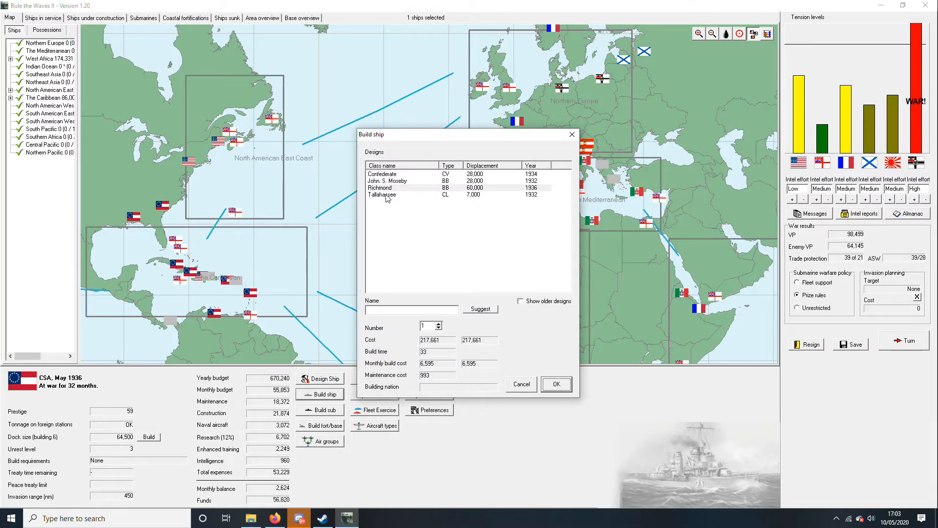
{"action": "left_click", "coordinate": [382, 174]}
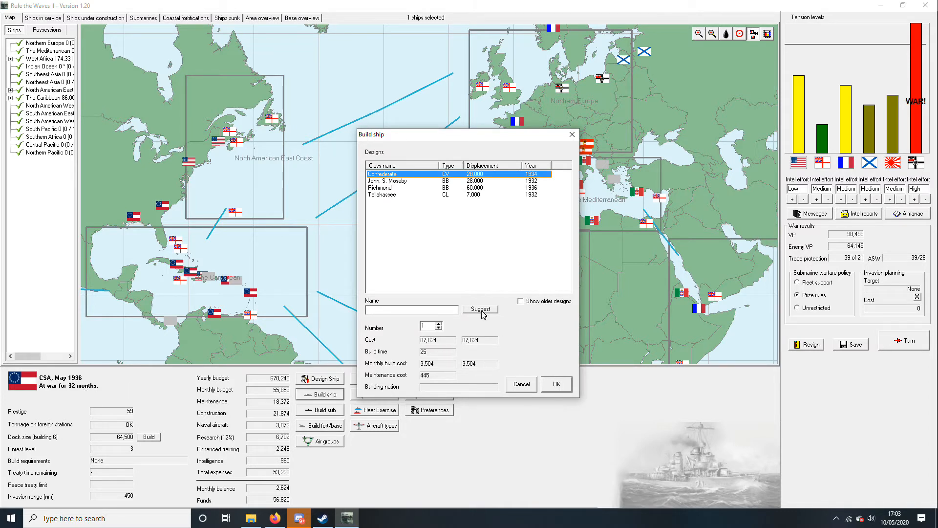
{"action": "left_click", "coordinate": [555, 383]}
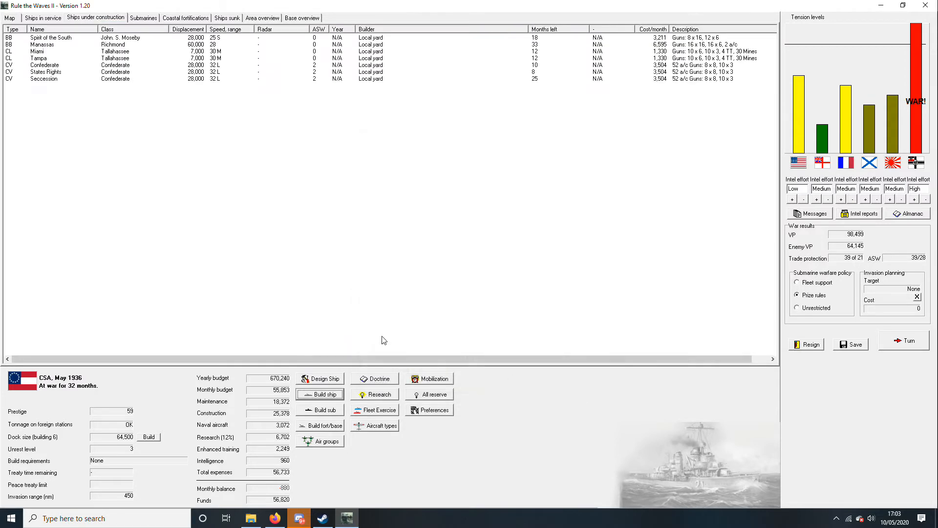
{"action": "mouse_move", "coordinate": [272, 279]}
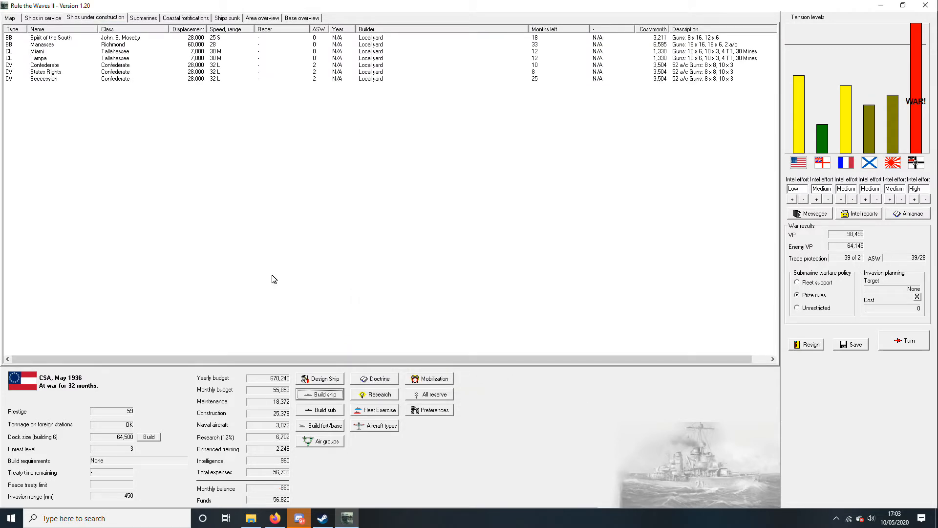
{"action": "mouse_move", "coordinate": [159, 175]}
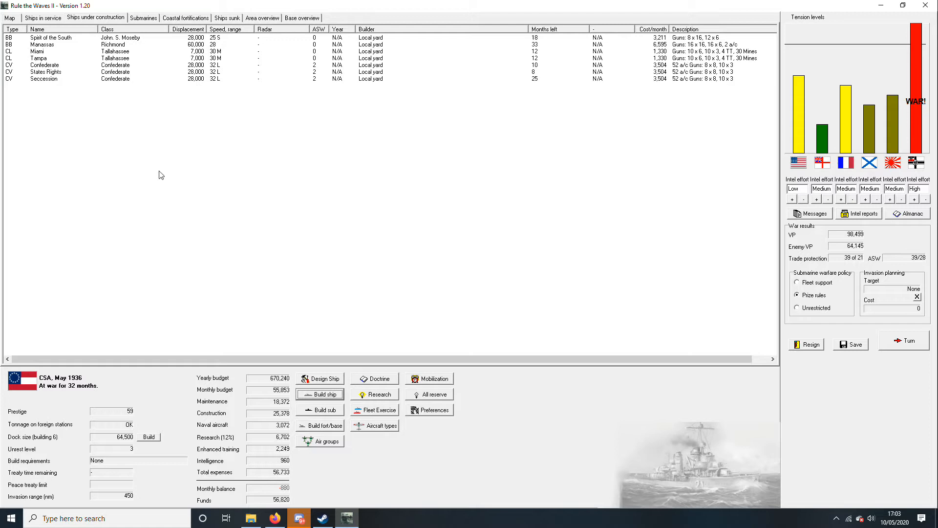
{"action": "mouse_move", "coordinate": [118, 82]}
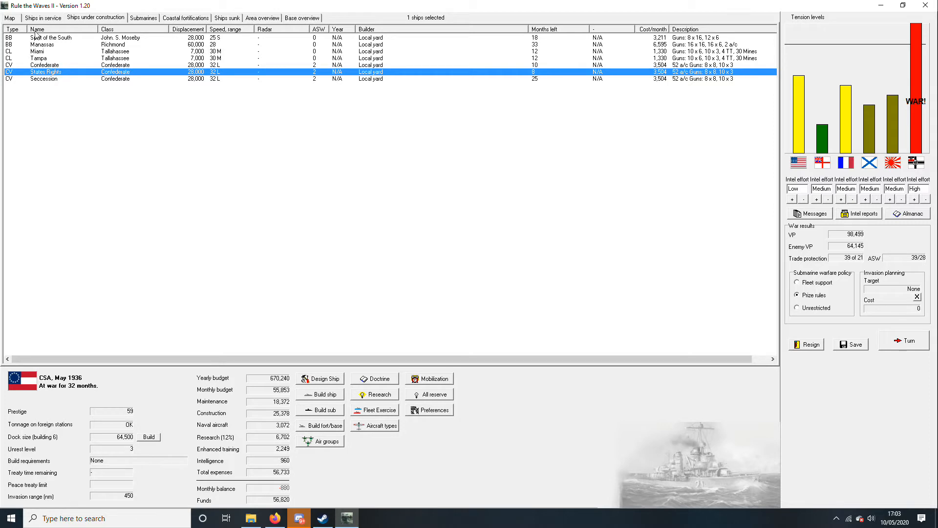
{"action": "mouse_move", "coordinate": [17, 30]}
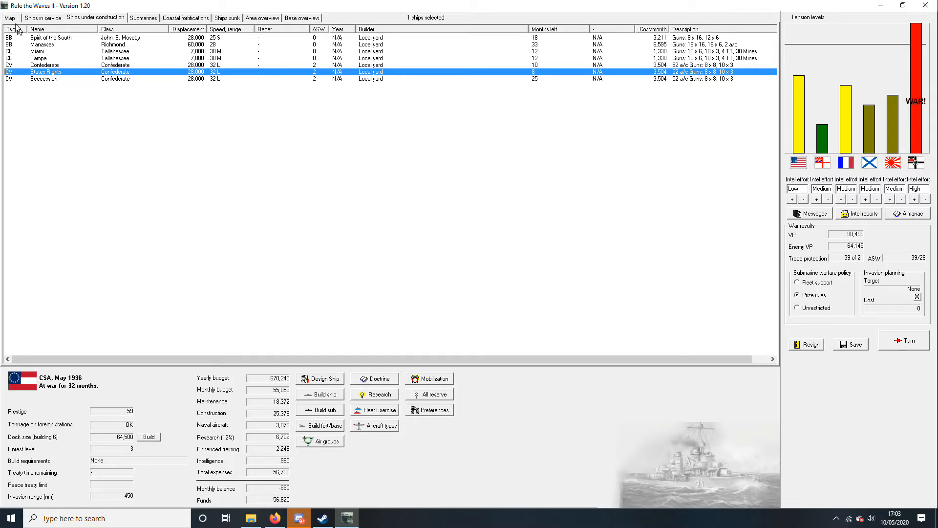
{"action": "left_click", "coordinate": [10, 17]}
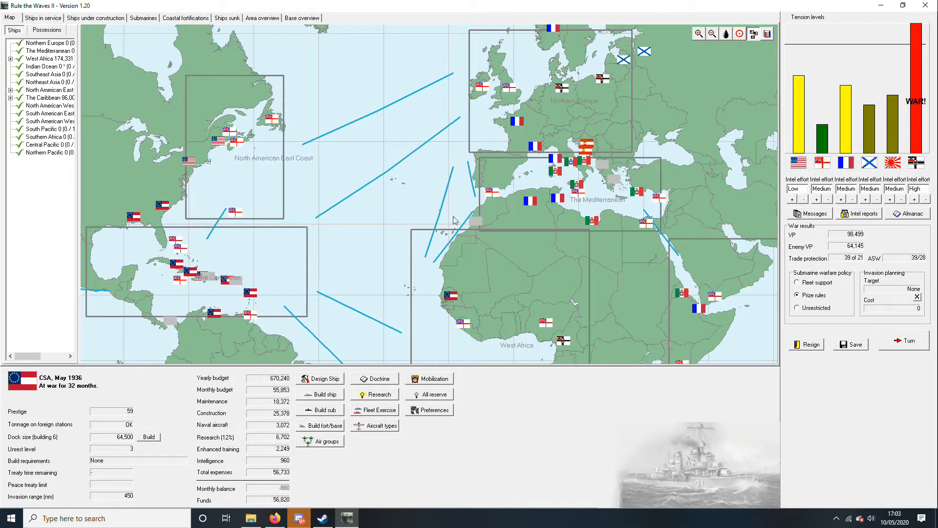
{"action": "mouse_move", "coordinate": [354, 145]}
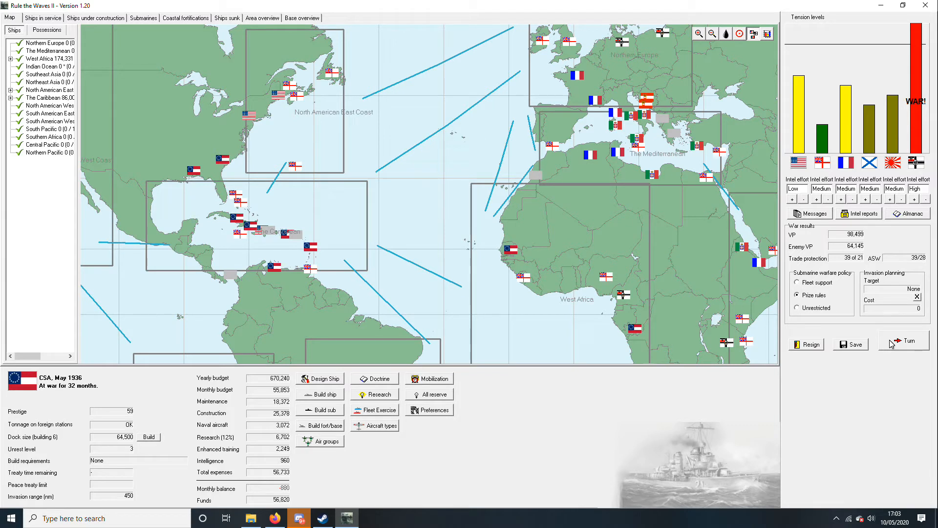
{"action": "mouse_move", "coordinate": [857, 326]}
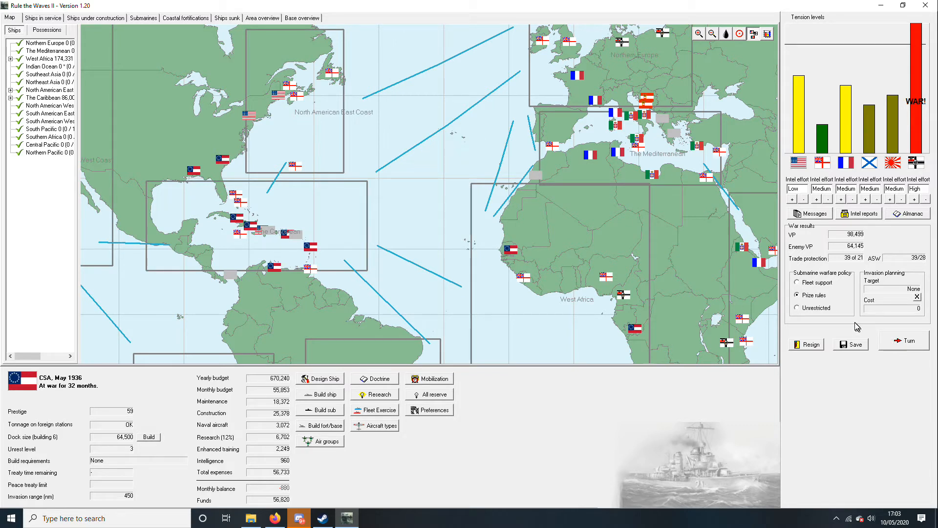
{"action": "mouse_move", "coordinate": [899, 329]}
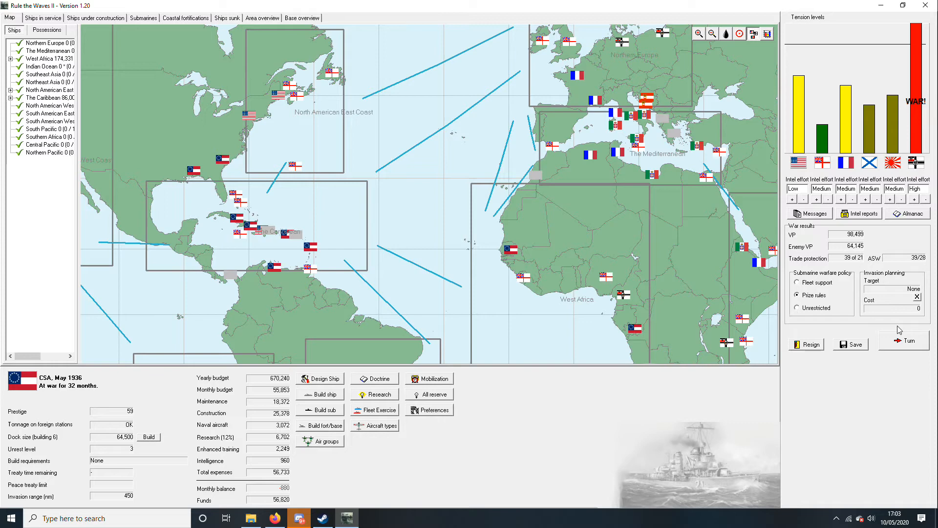
Check the battleships Manassas and Spirit of the South under construction, then advance to the next month.
{"action": "left_click", "coordinate": [42, 17]}
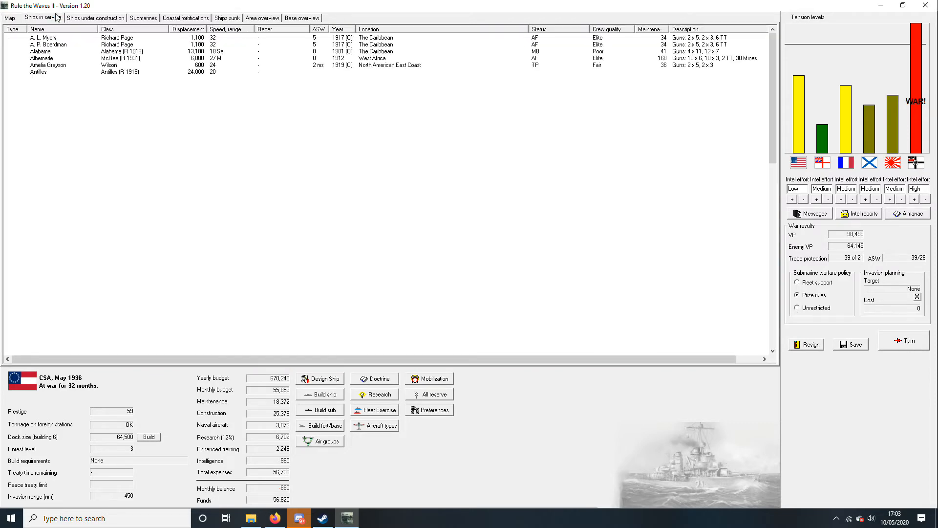
{"action": "left_click", "coordinate": [95, 18]}
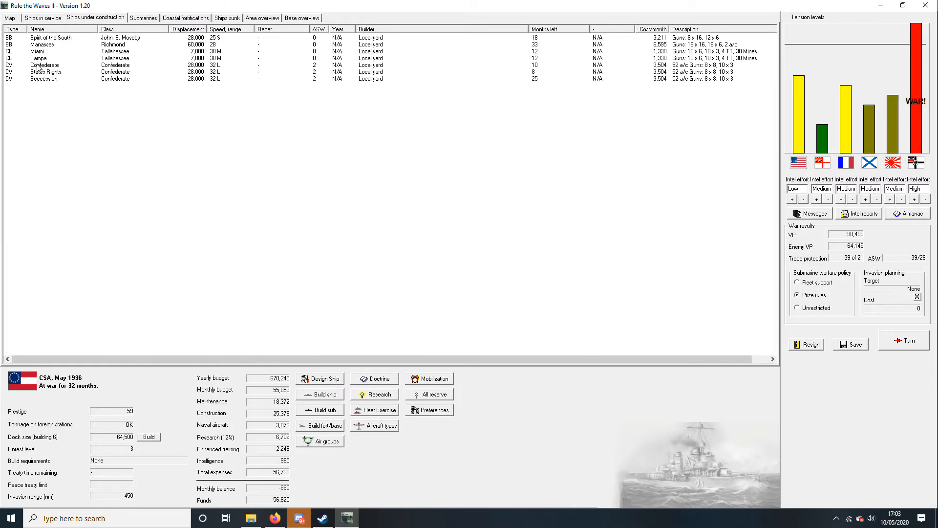
{"action": "left_click", "coordinate": [42, 44]}
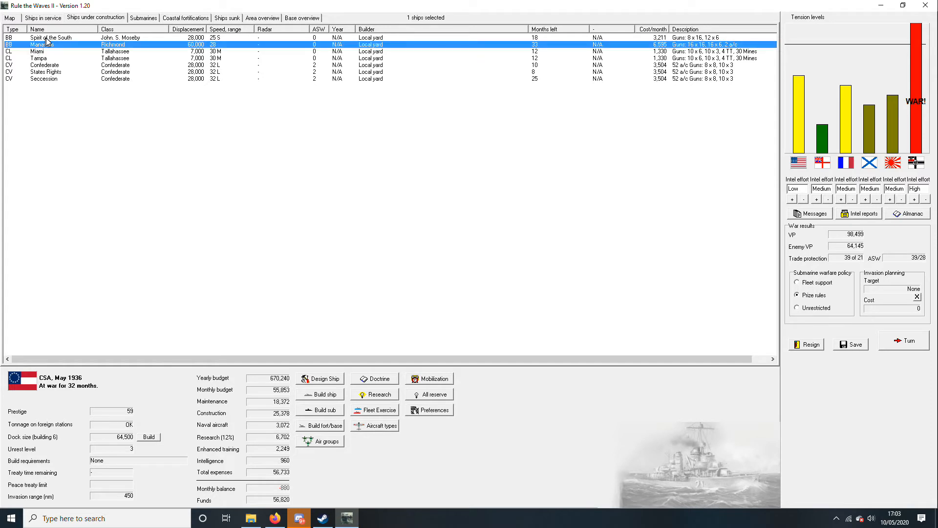
{"action": "left_click", "coordinate": [51, 37]}
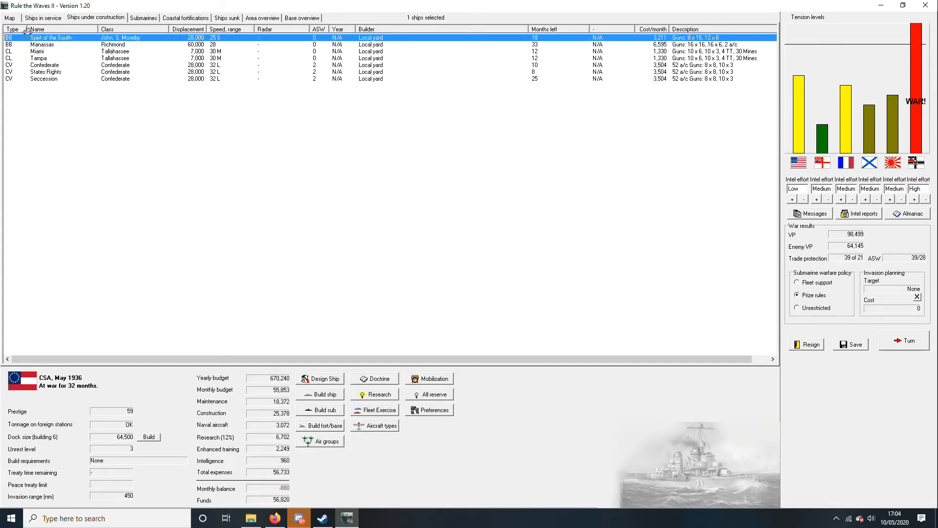
{"action": "left_click", "coordinate": [10, 18]}
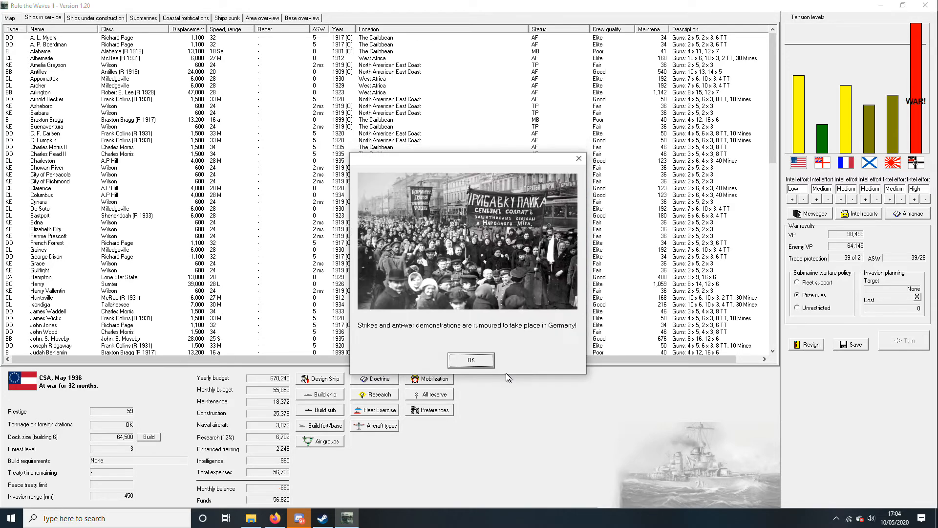
{"action": "mouse_move", "coordinate": [404, 340]}
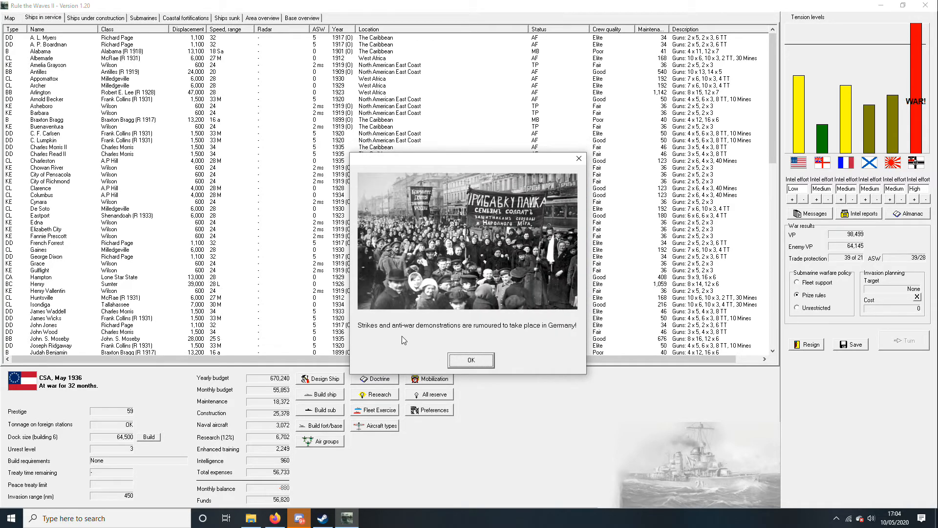
Acknowledge the German strikes news, Berlin cruiser blueprint, armour and torpedo breakthroughs and Palmetto flying boat news.
{"action": "left_click", "coordinate": [471, 359]}
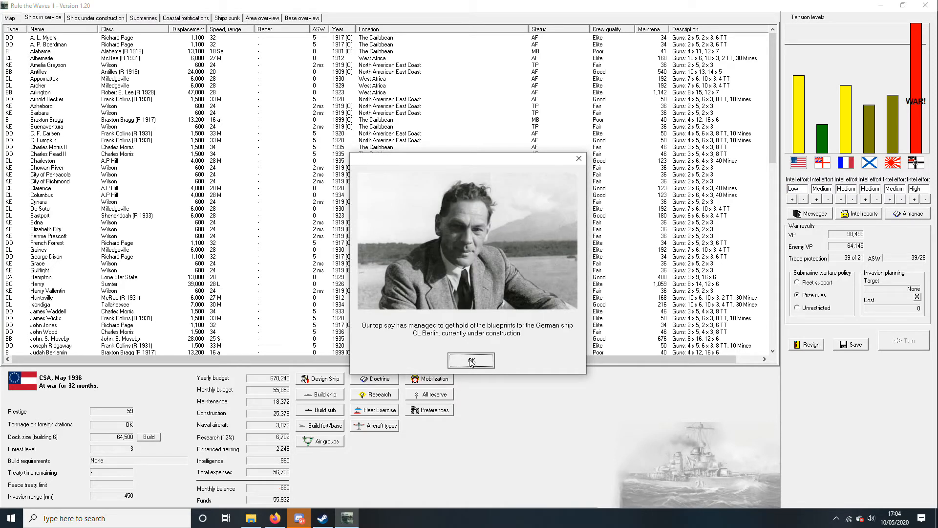
{"action": "left_click", "coordinate": [470, 361]}
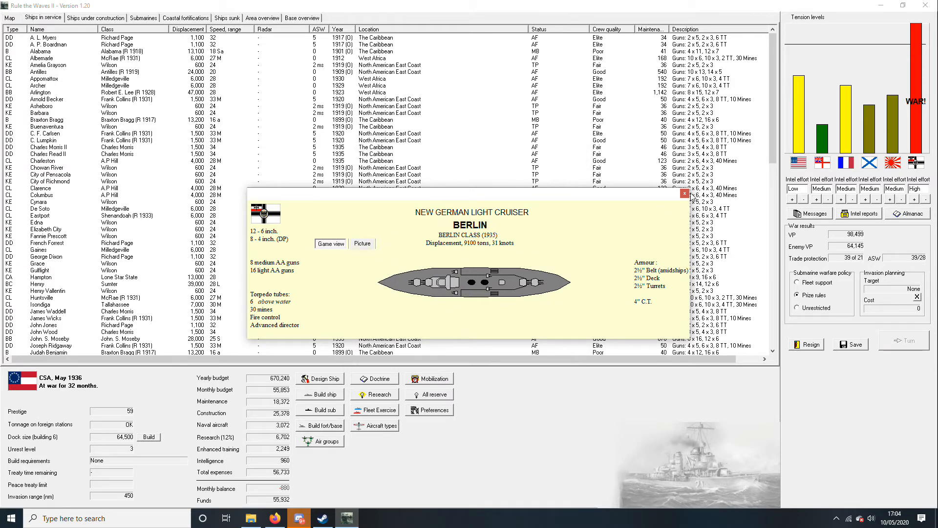
{"action": "left_click", "coordinate": [684, 194]}
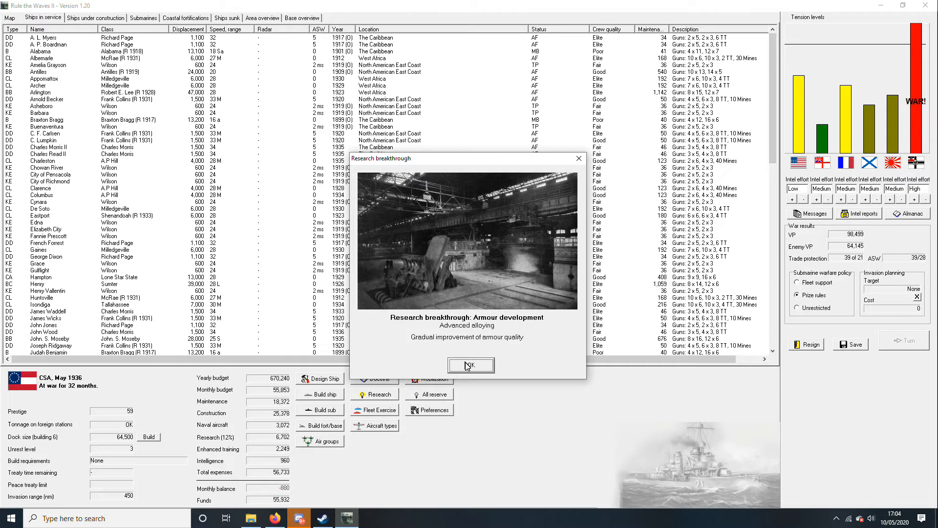
{"action": "left_click", "coordinate": [470, 364]}
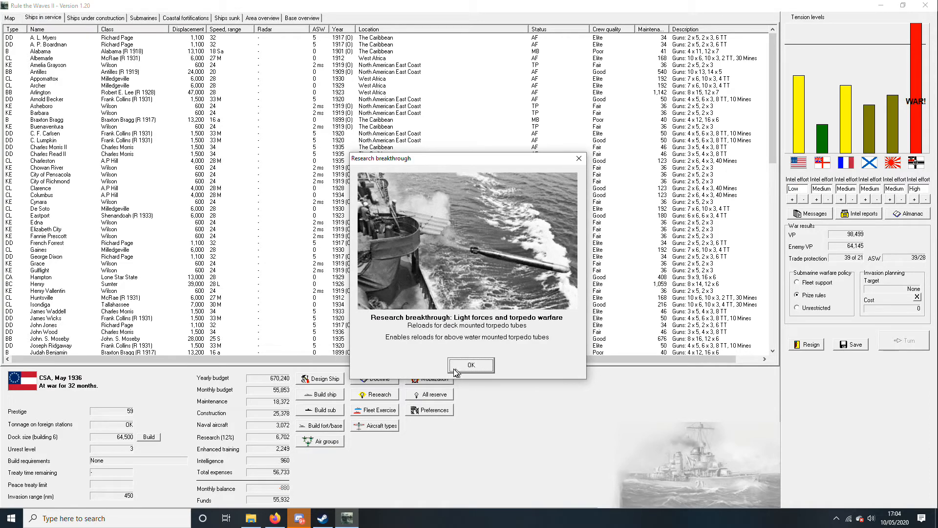
{"action": "left_click", "coordinate": [471, 365]}
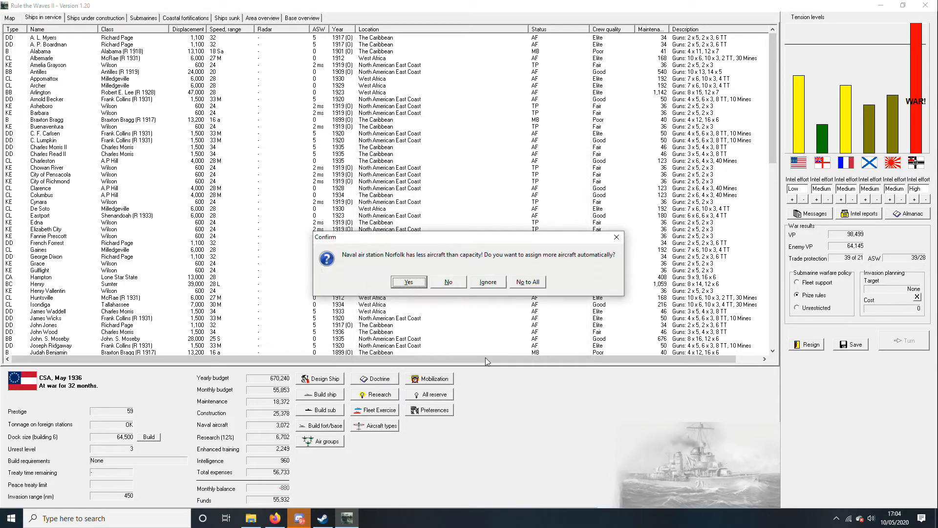
{"action": "mouse_move", "coordinate": [482, 309]}
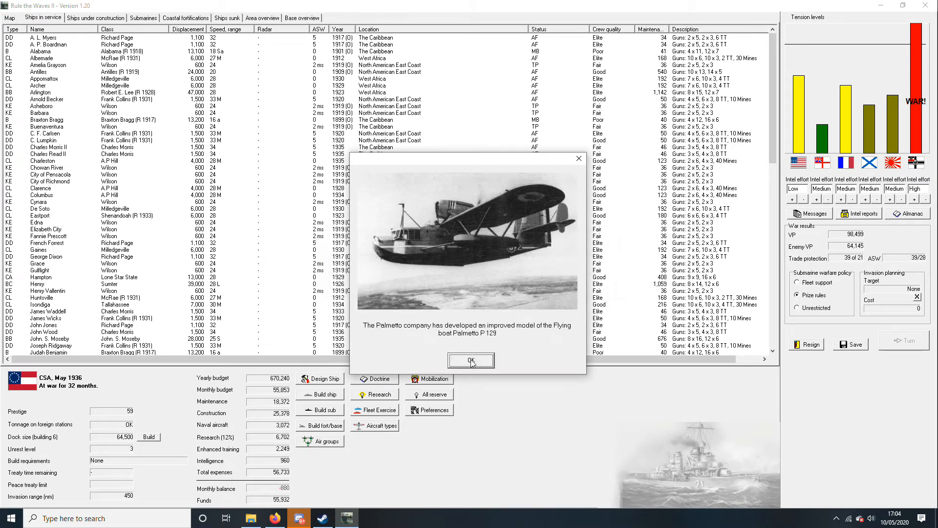
{"action": "left_click", "coordinate": [470, 360]}
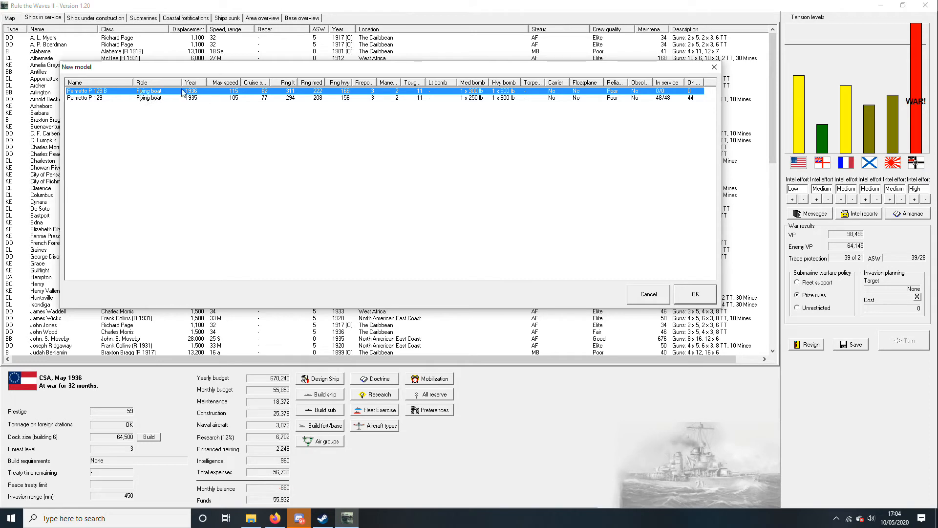
{"action": "mouse_move", "coordinate": [251, 95]}
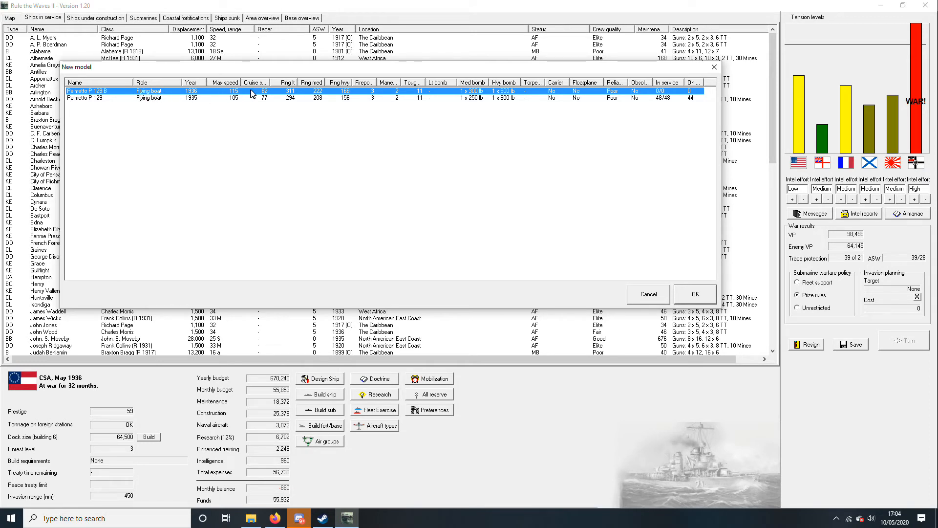
{"action": "mouse_move", "coordinate": [257, 97]}
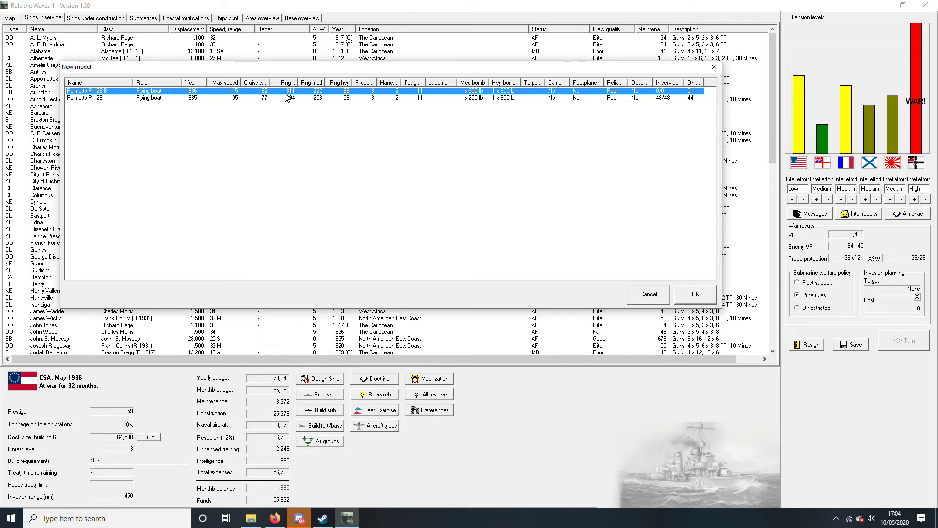
Accept the new Palmetto P 129 B model and dismiss the KE, Henry Vallentin and DD V4 sinking reports.
{"action": "left_click", "coordinate": [694, 294]}
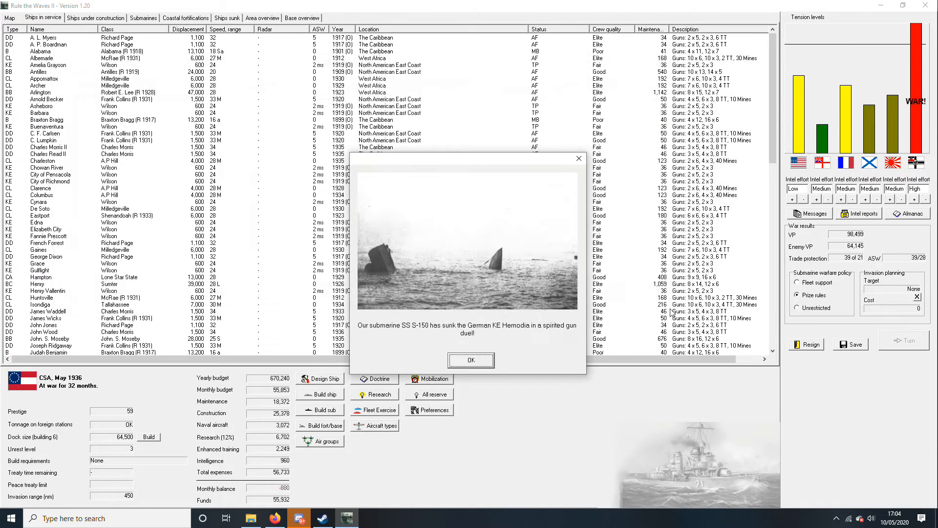
{"action": "left_click", "coordinate": [470, 359]}
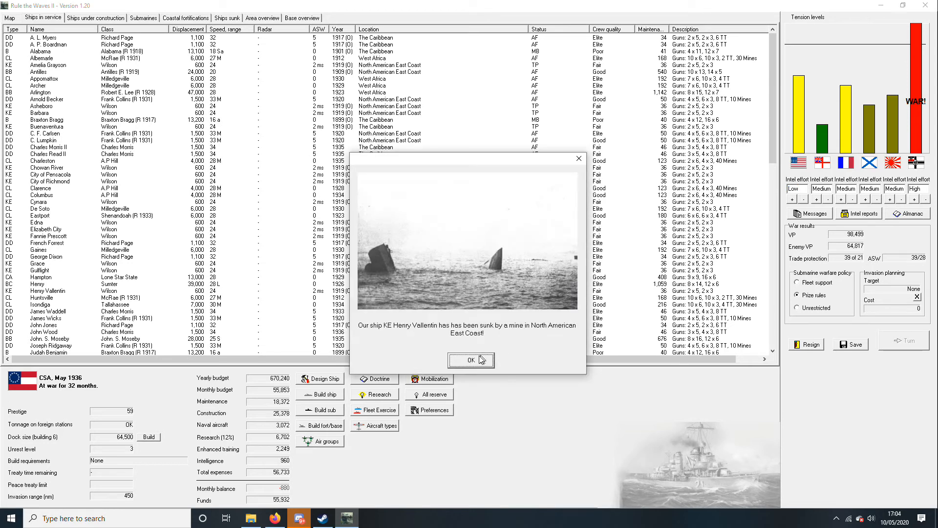
{"action": "mouse_move", "coordinate": [442, 334]}
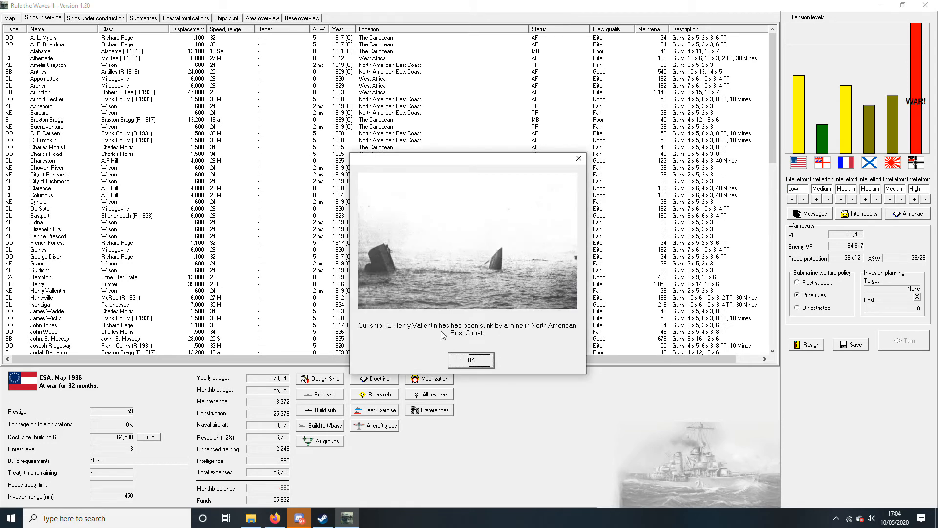
{"action": "left_click", "coordinate": [470, 360]}
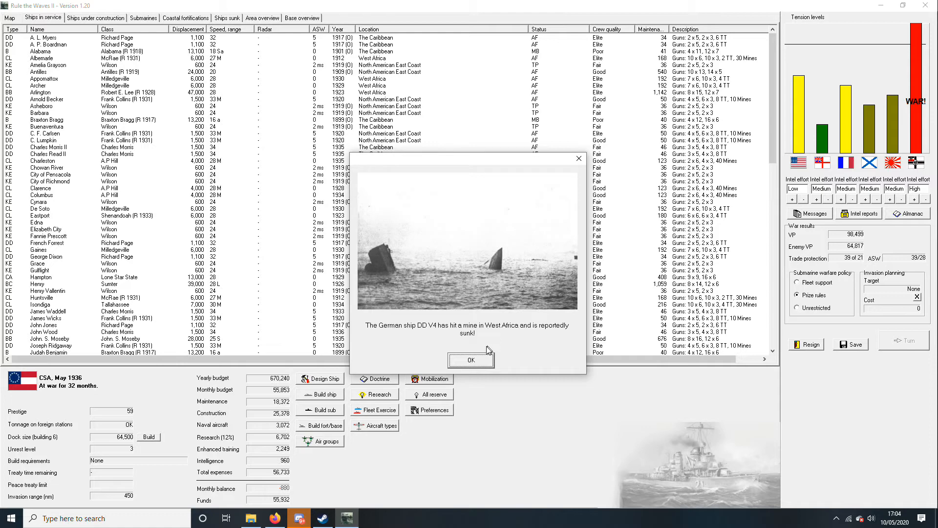
{"action": "mouse_move", "coordinate": [419, 344]}
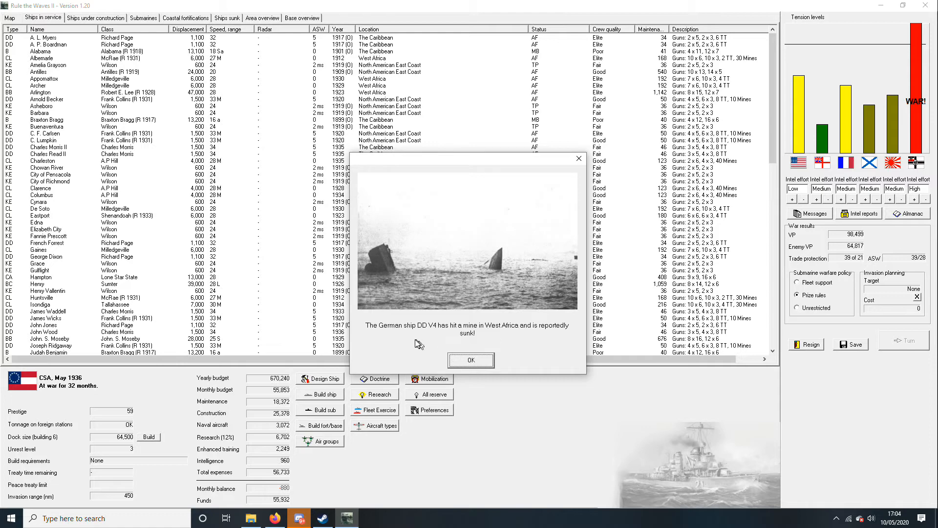
{"action": "left_click", "coordinate": [470, 359]}
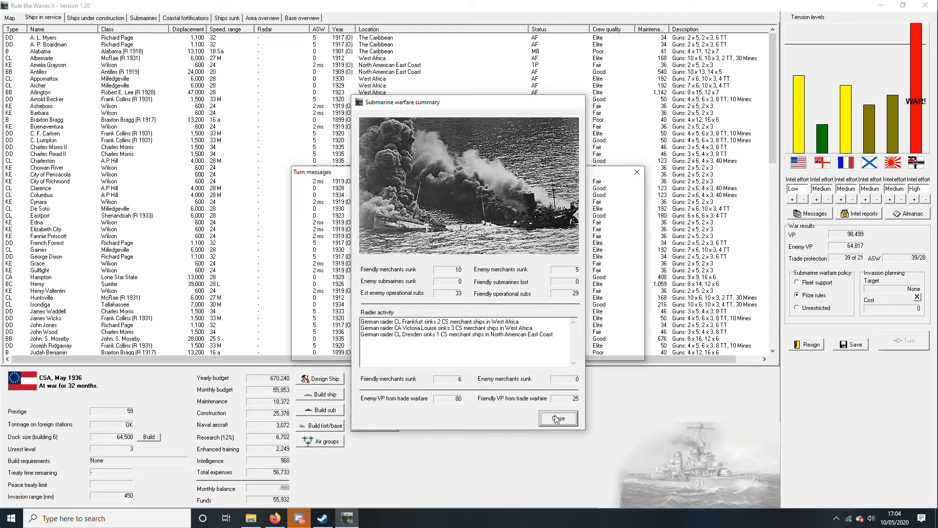
Close the submarine warfare summary to reach the June 1936 nation data.
{"action": "left_click", "coordinate": [557, 418]}
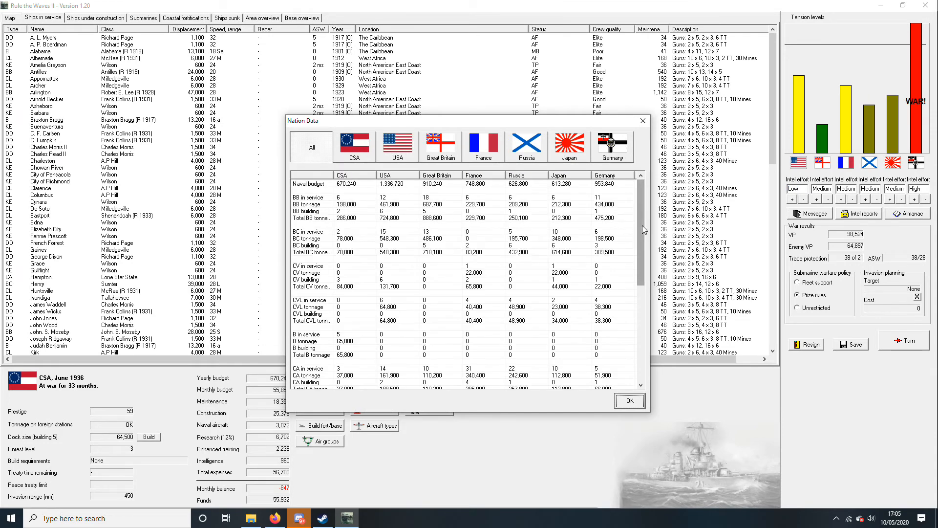
Compare nations on the battleship, battlecruiser and light carrier rows, then close Nation Data.
{"action": "scroll", "scroll_direction": "down", "scroll_amount": 3}
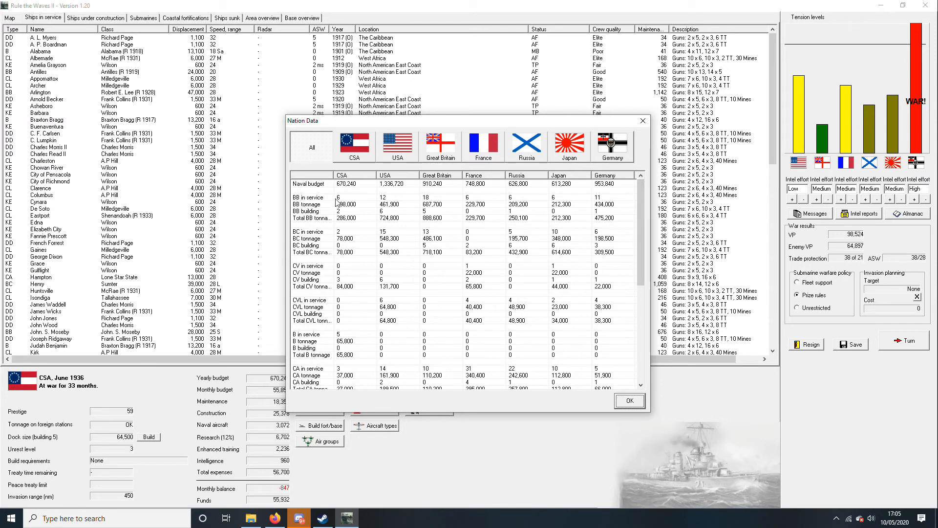
{"action": "left_click", "coordinate": [338, 196]}
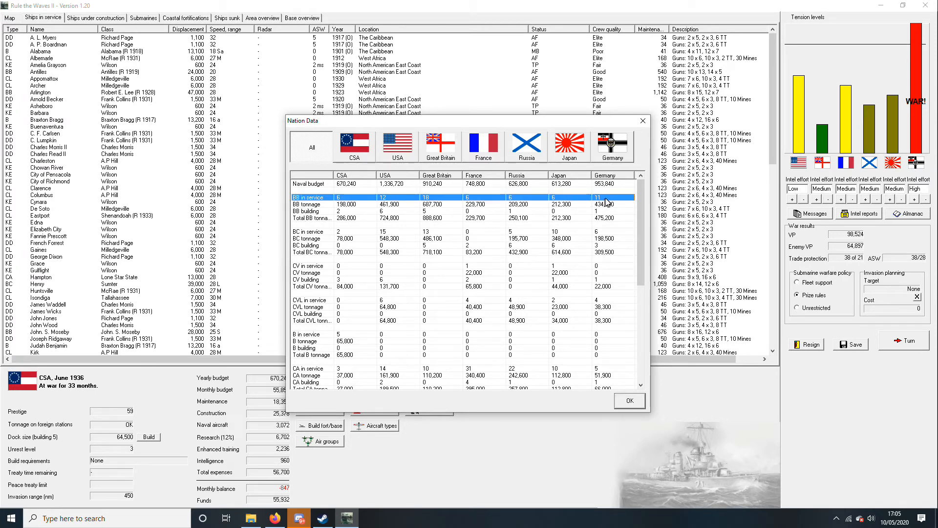
{"action": "left_click", "coordinate": [310, 232]}
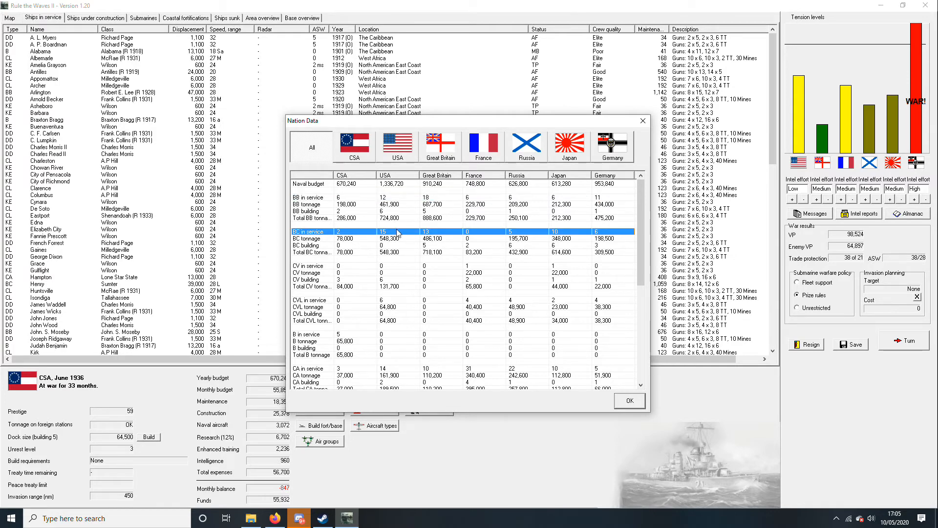
{"action": "mouse_move", "coordinate": [540, 260]}
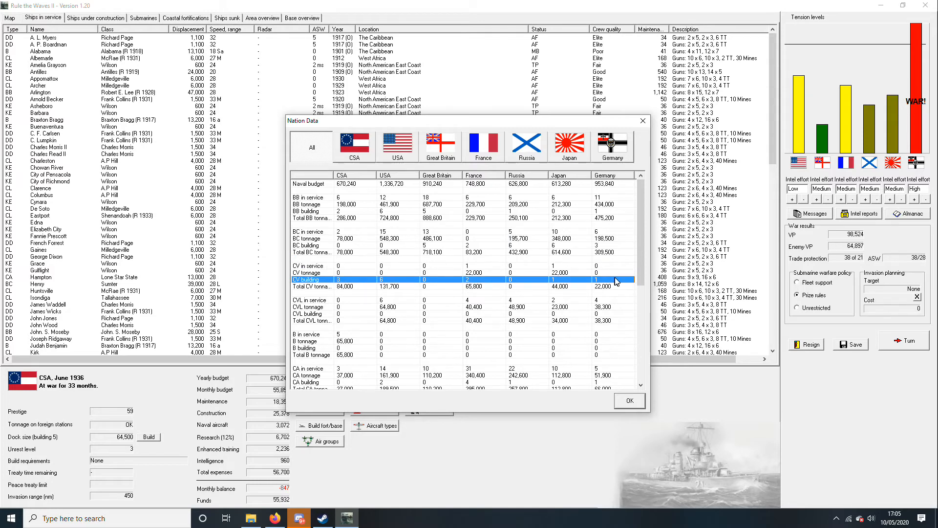
{"action": "mouse_move", "coordinate": [467, 270]}
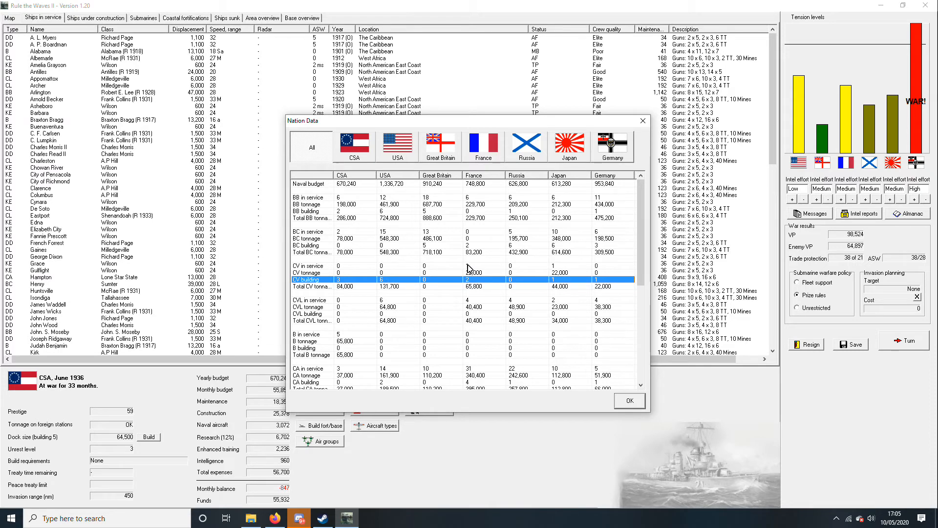
{"action": "left_click", "coordinate": [334, 300]}
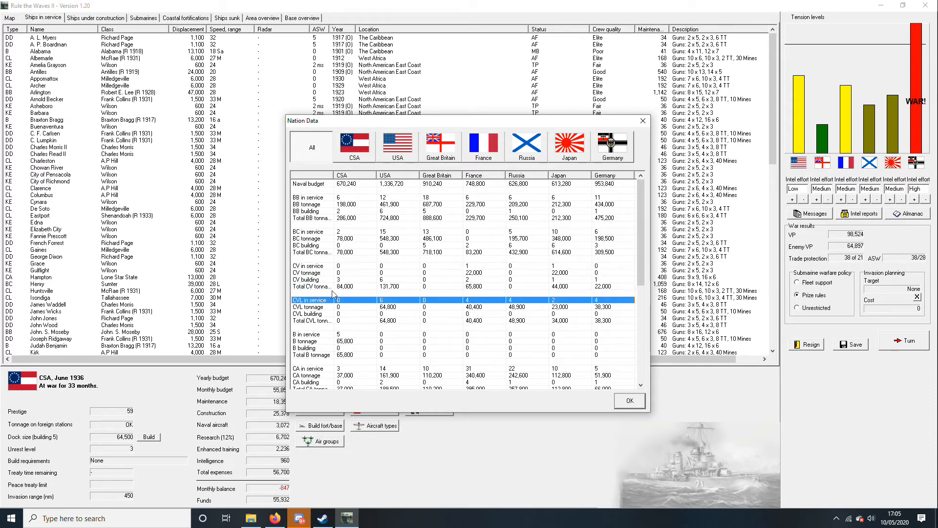
{"action": "scroll", "scroll_direction": "down", "scroll_amount": 3}
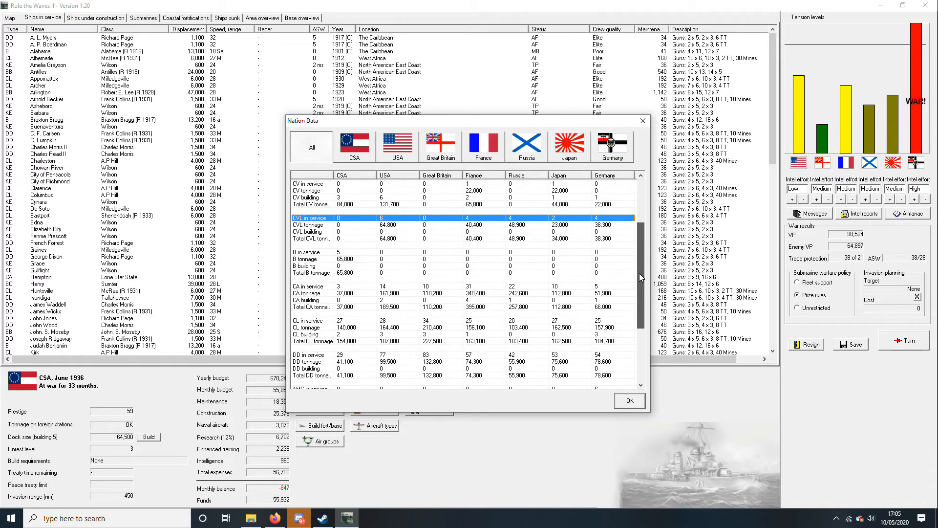
{"action": "scroll", "scroll_direction": "up", "scroll_amount": 3}
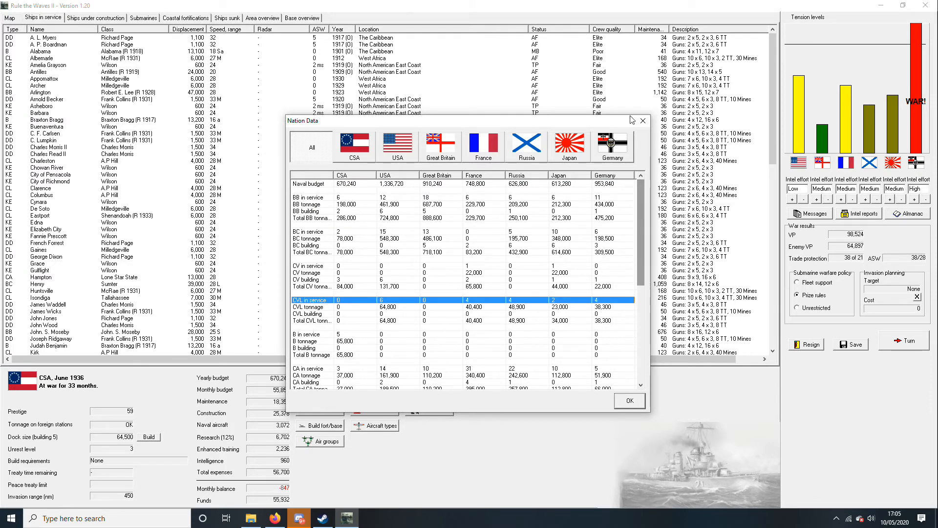
{"action": "left_click", "coordinate": [629, 401]}
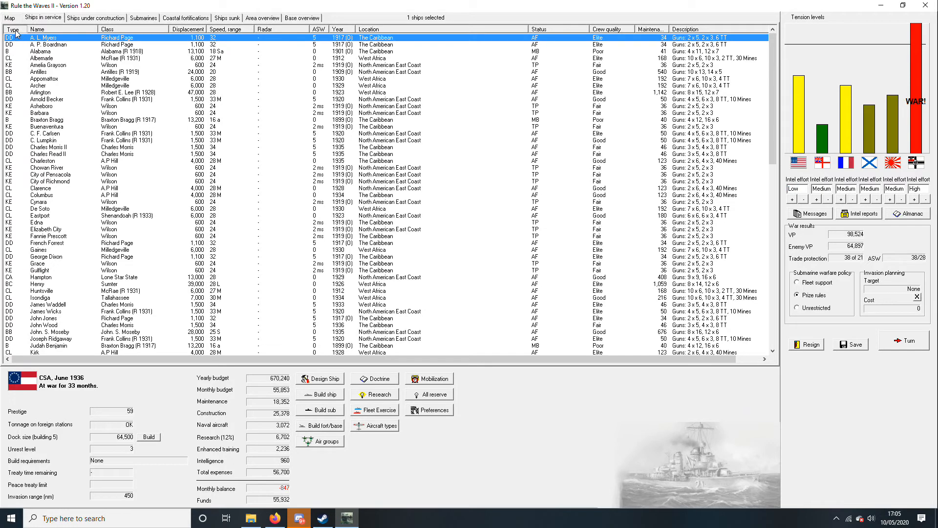
Sort the fleet by type and mark the old B battleships led by Alabama for scrapping.
{"action": "left_click", "coordinate": [12, 28]}
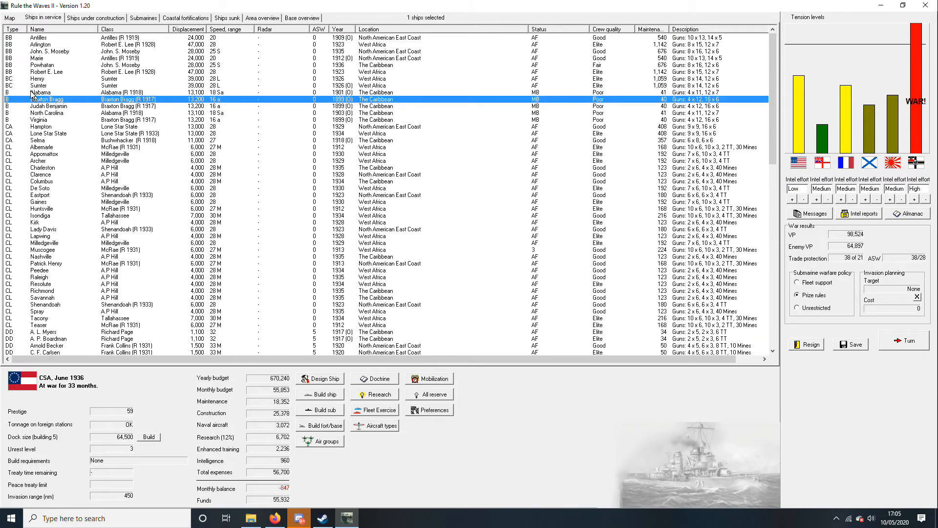
{"action": "left_click", "coordinate": [42, 92]}
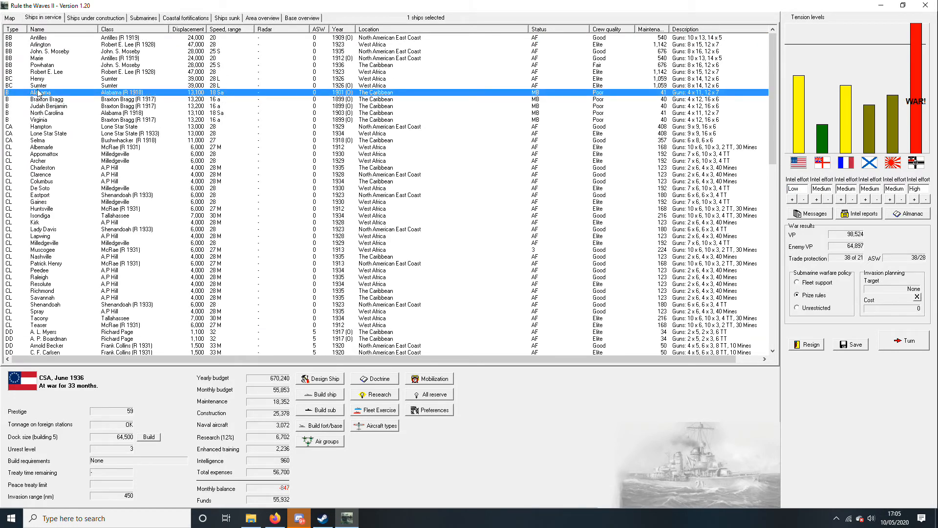
{"action": "left_click", "coordinate": [38, 37]}
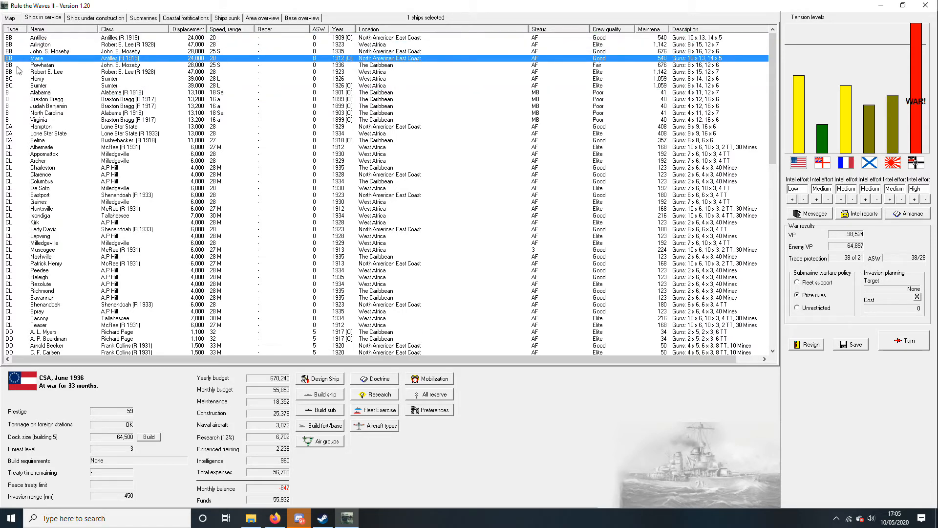
{"action": "left_click", "coordinate": [42, 98]}
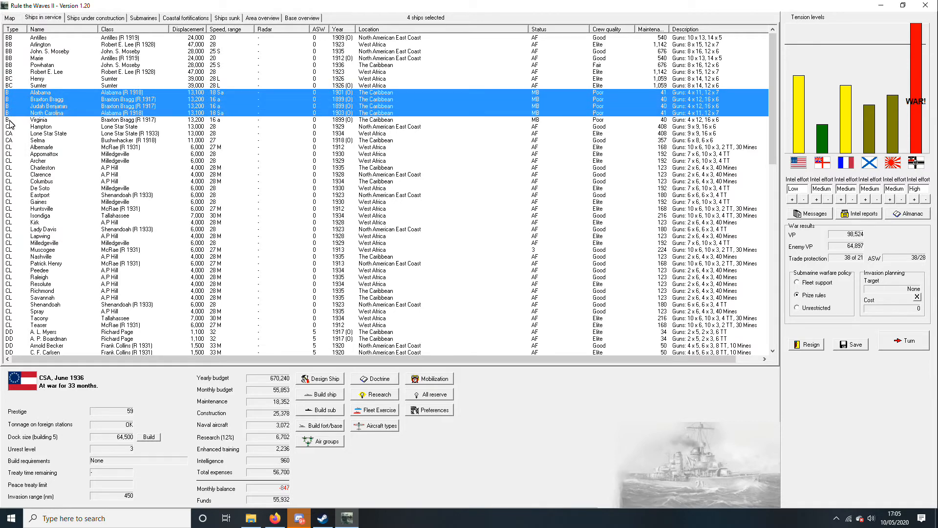
{"action": "right_click", "coordinate": [48, 120]}
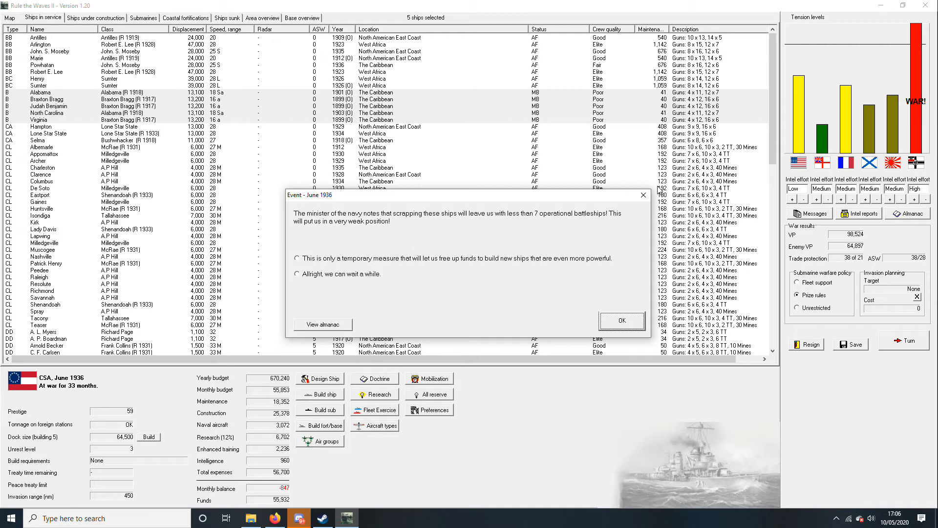
Answer the under-7-battleships warning with 'Allright, we can wait a while.'.
{"action": "left_click", "coordinate": [622, 321]}
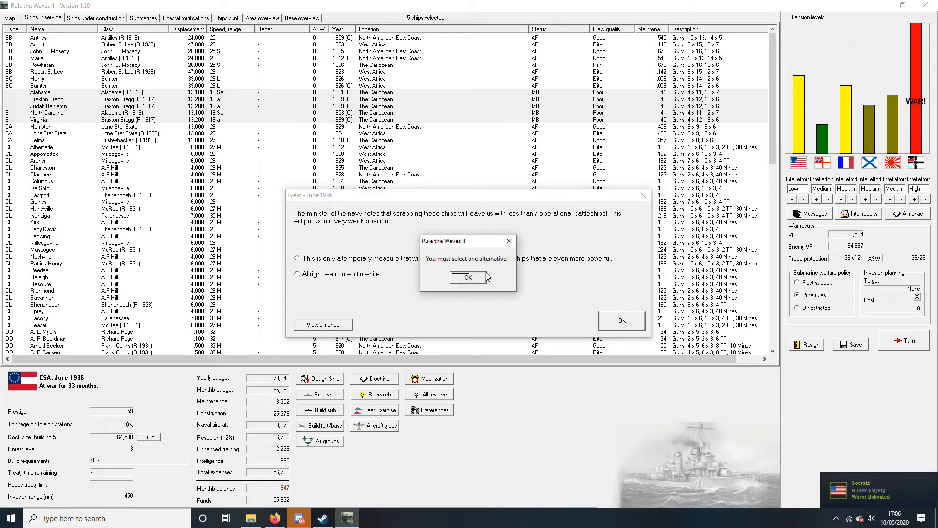
{"action": "left_click", "coordinate": [468, 276]}
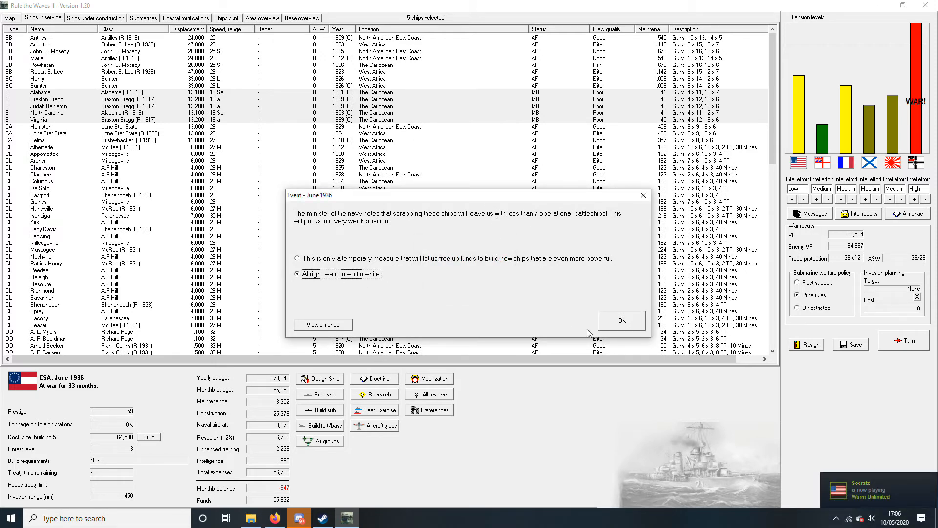
{"action": "left_click", "coordinate": [622, 320]}
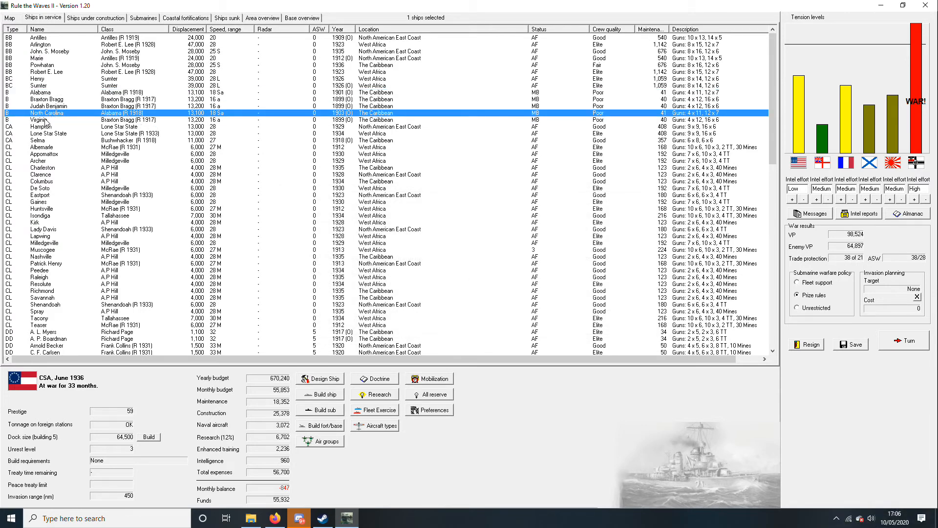
{"action": "mouse_move", "coordinate": [42, 111]}
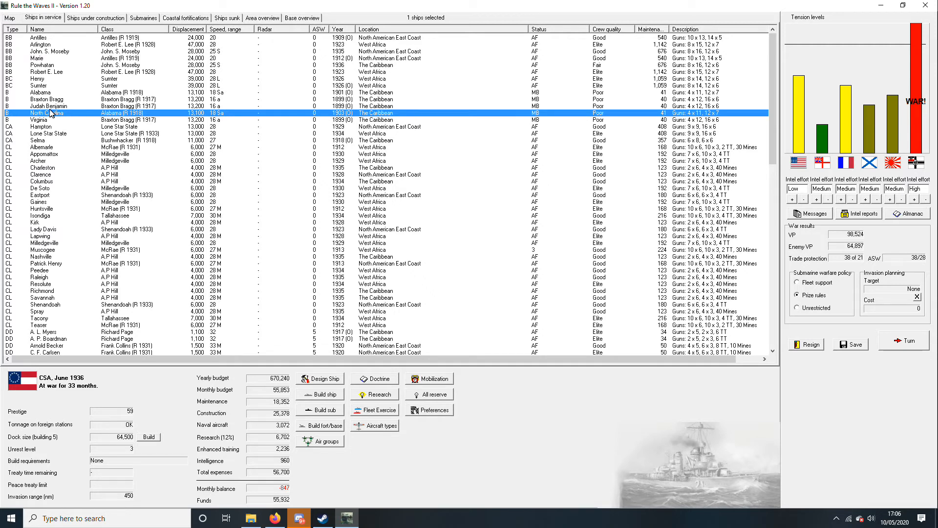
{"action": "mouse_move", "coordinate": [118, 116]}
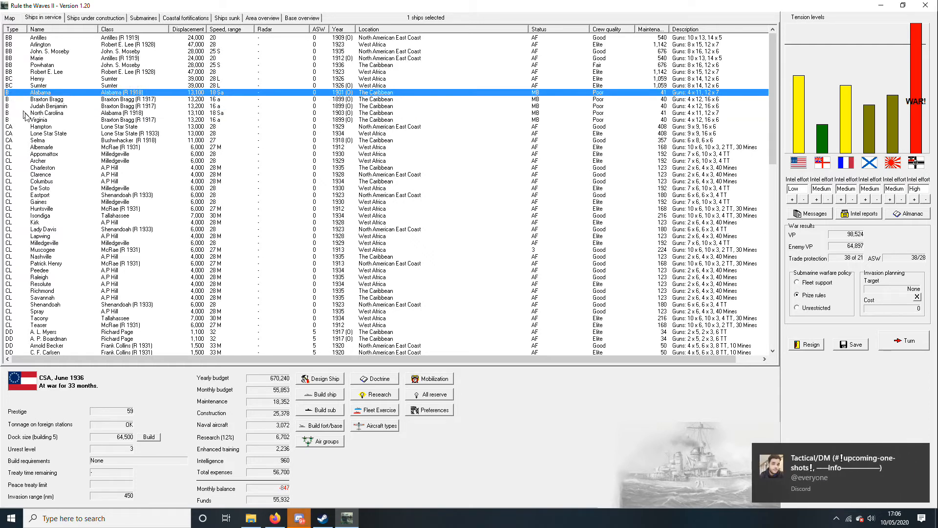
Scrap Alabama and North Carolina, then select the heavy cruiser Selma.
{"action": "right_click", "coordinate": [47, 113]}
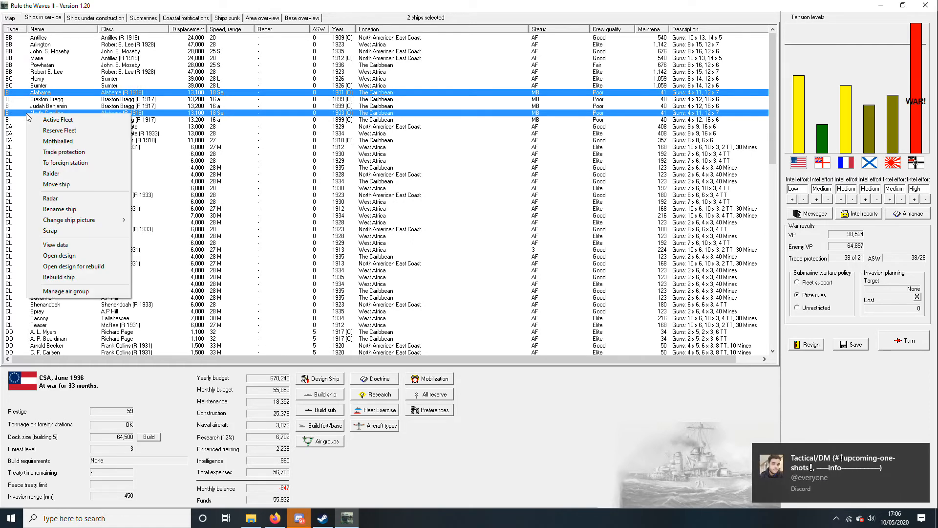
{"action": "mouse_move", "coordinate": [60, 199]}
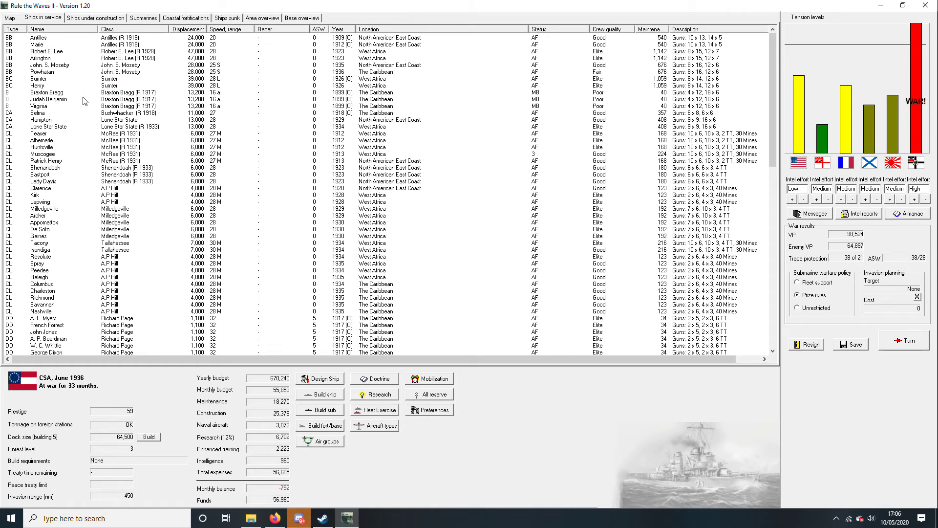
{"action": "mouse_move", "coordinate": [121, 81]}
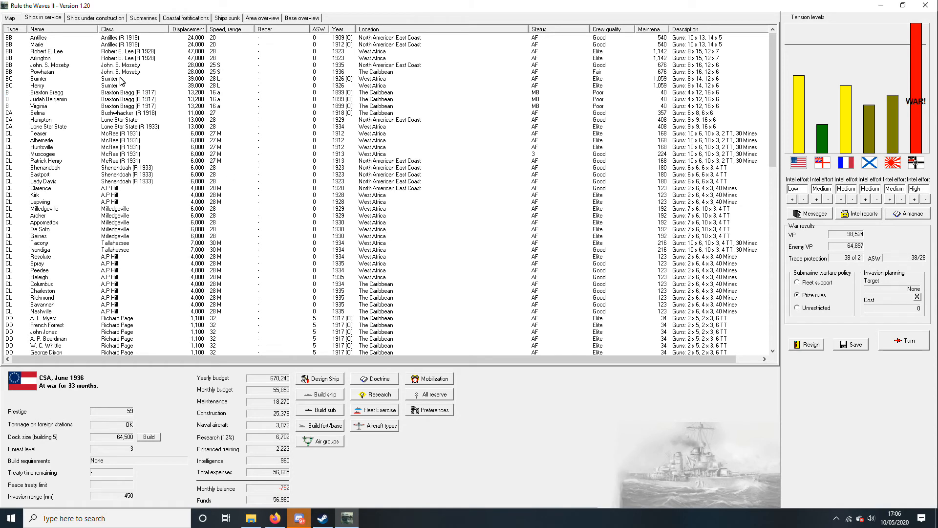
{"action": "left_click", "coordinate": [38, 112]}
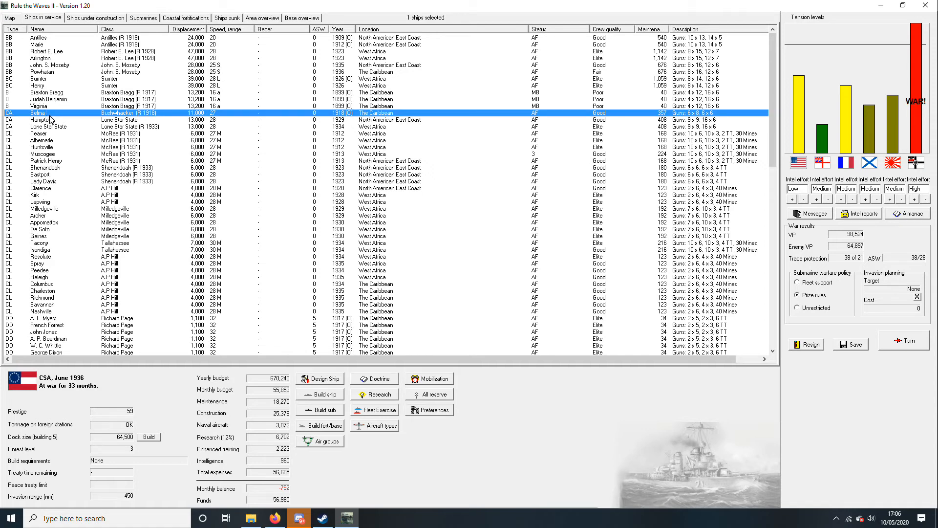
{"action": "mouse_move", "coordinate": [54, 119]}
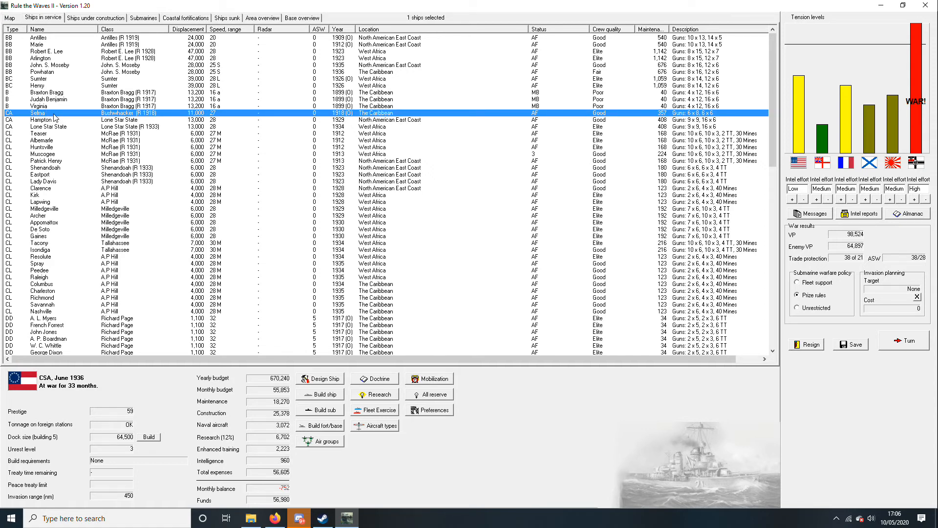
{"action": "mouse_move", "coordinate": [64, 113]}
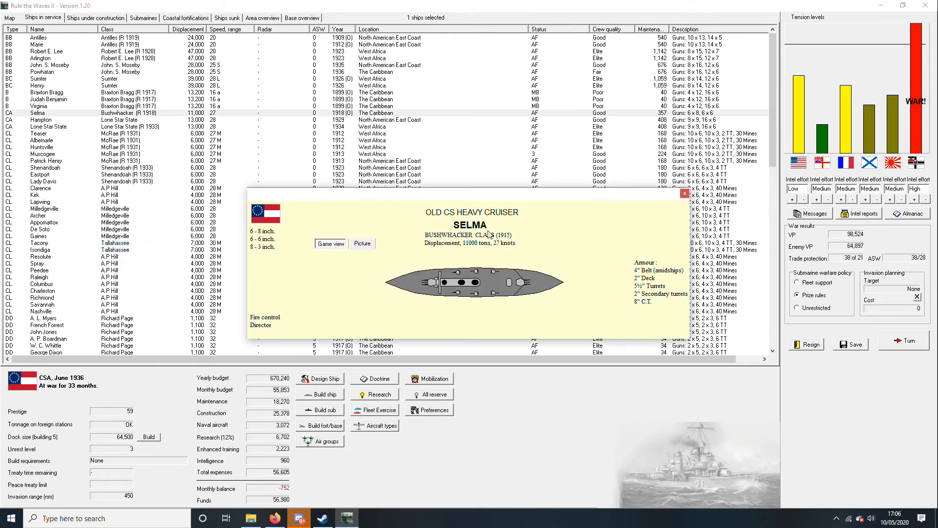
{"action": "left_click", "coordinate": [684, 193]}
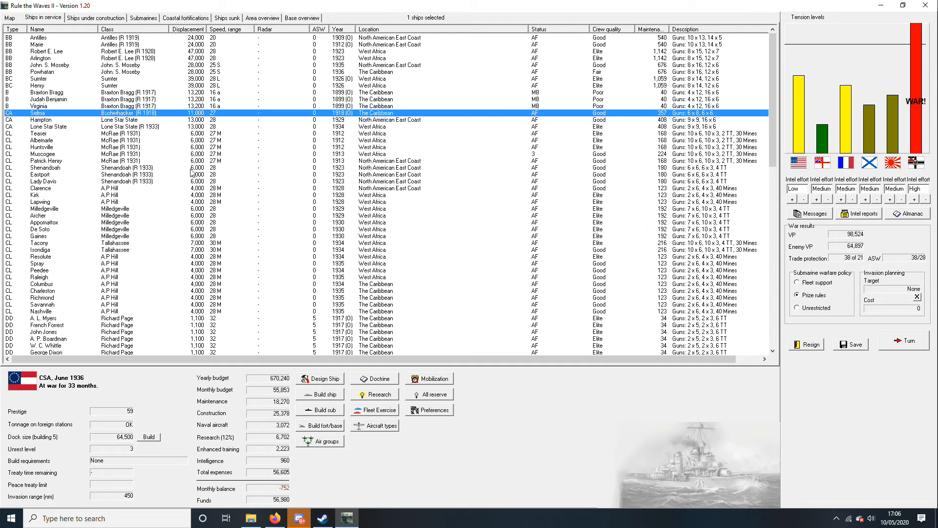
{"action": "mouse_move", "coordinate": [76, 129]}
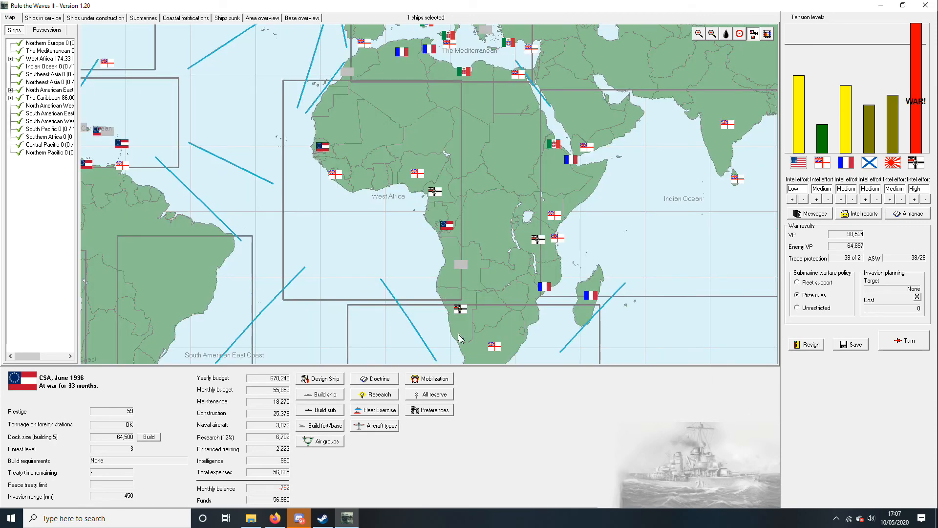
{"action": "mouse_move", "coordinate": [405, 276]}
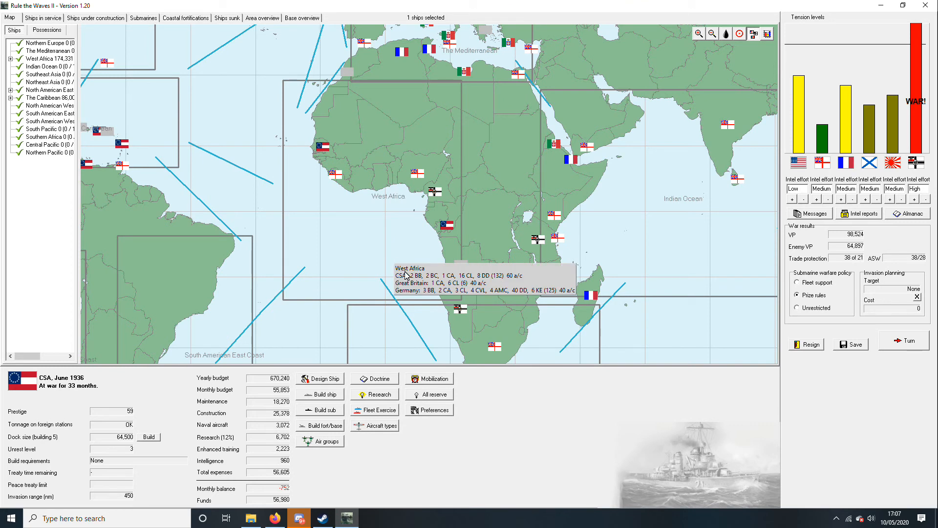
{"action": "mouse_move", "coordinate": [657, 183]}
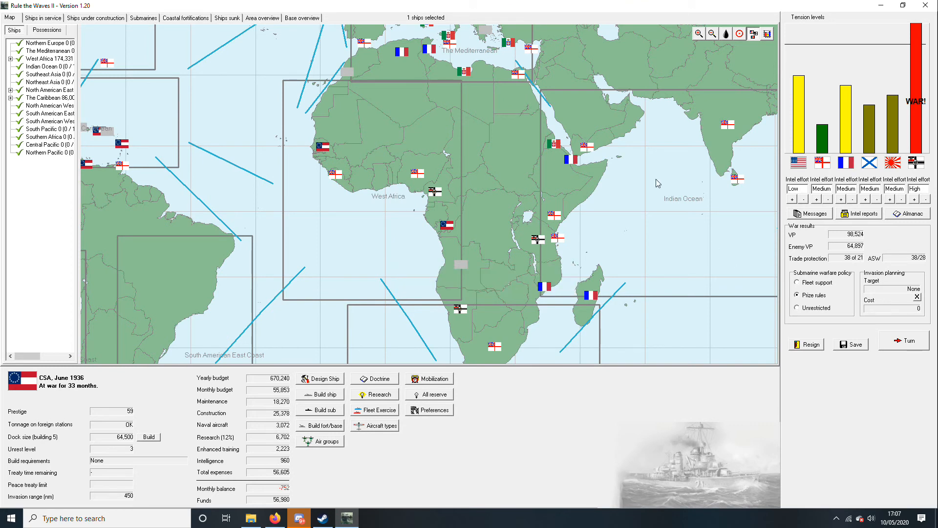
Advance the turn to June 1936, bringing up the German coastal raid battle offer.
{"action": "left_click", "coordinate": [740, 33]}
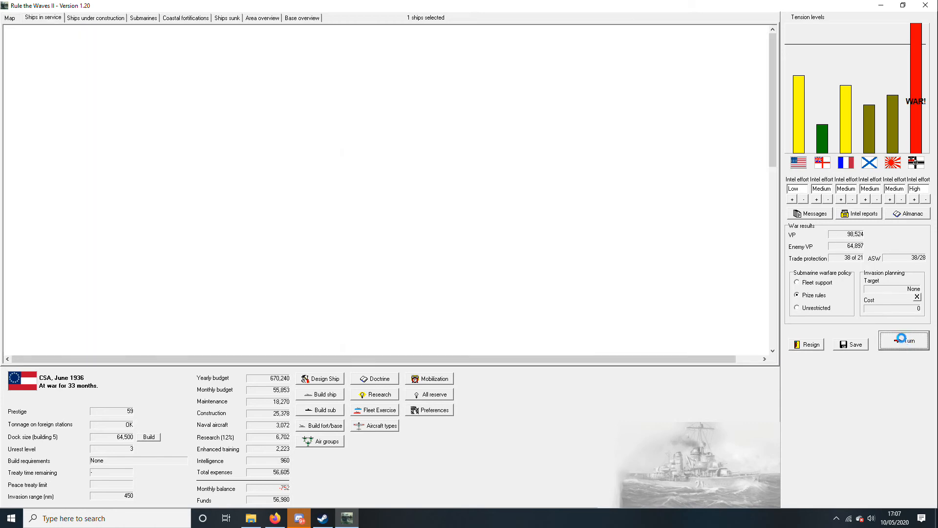
{"action": "left_click", "coordinate": [904, 340]}
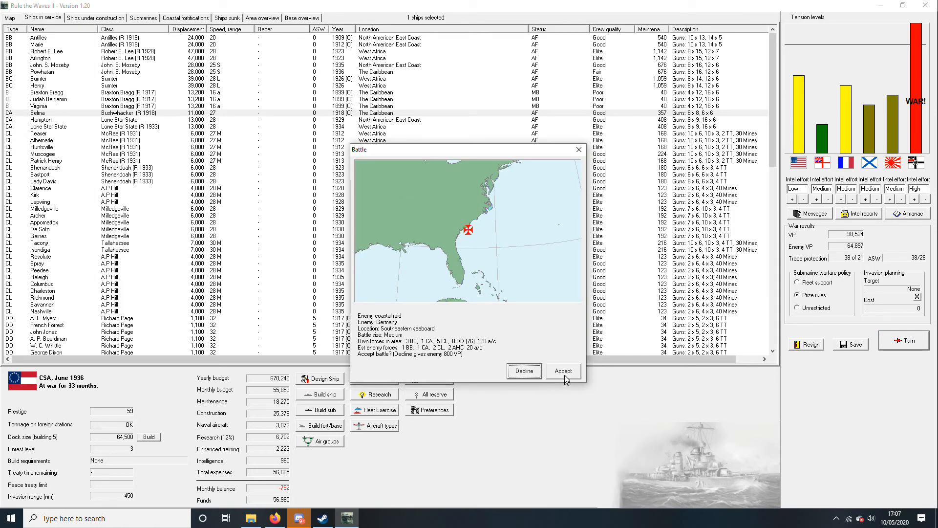